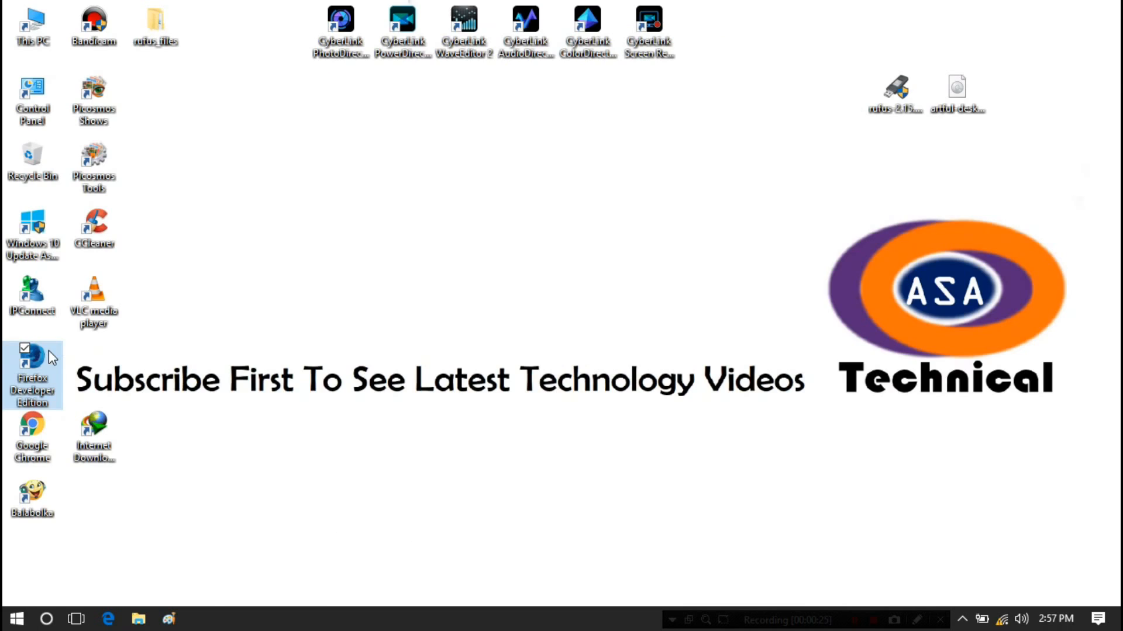
- Launch Firefox, search Google for Ubuntu 17.10 and reach the daily-live current image index
double_click(32, 358)
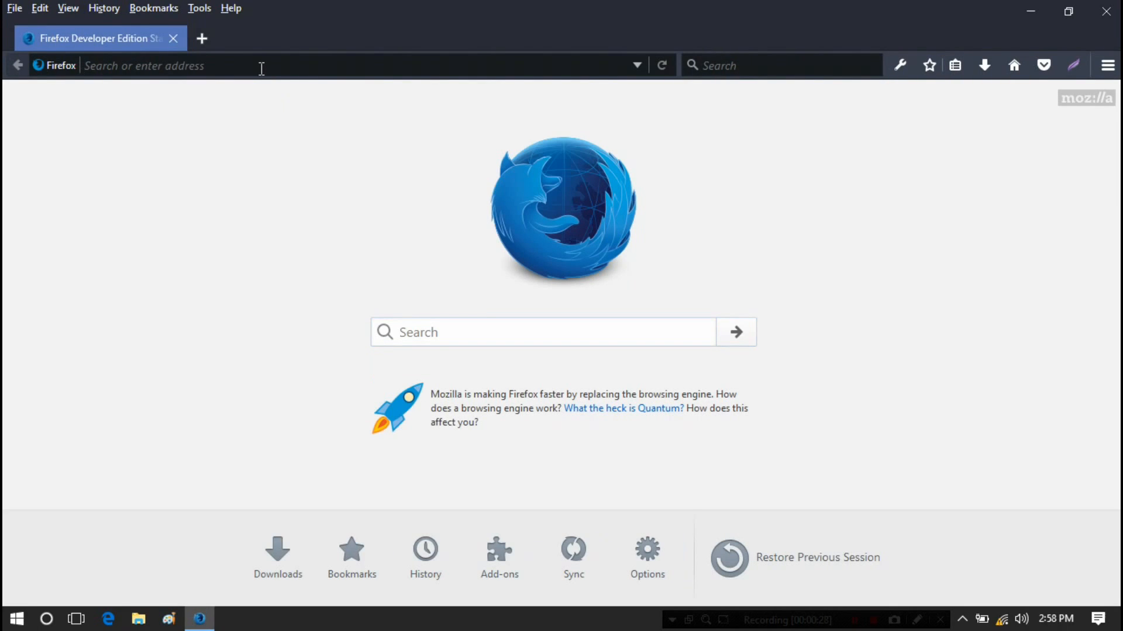
text(www.google.com)
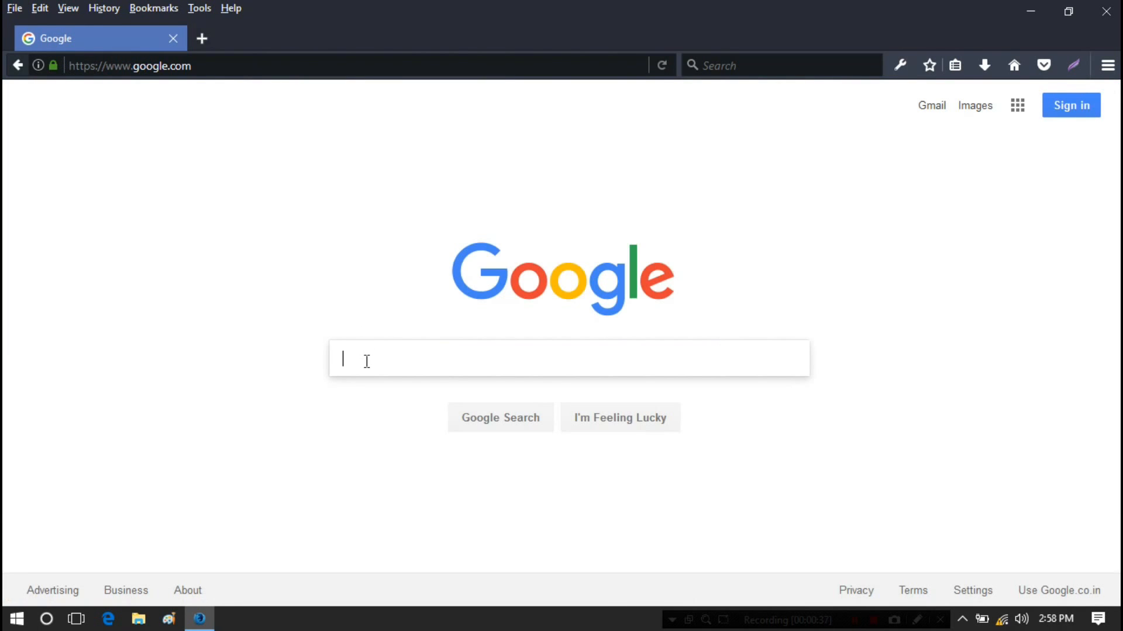
text(ubuntu)
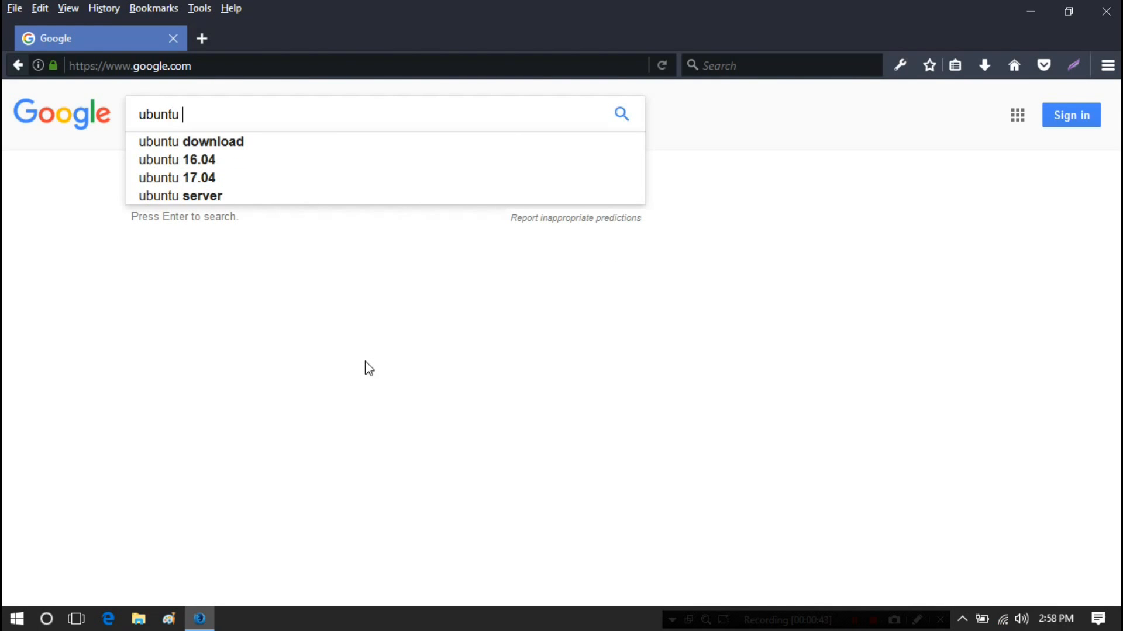
text(17.10 download)
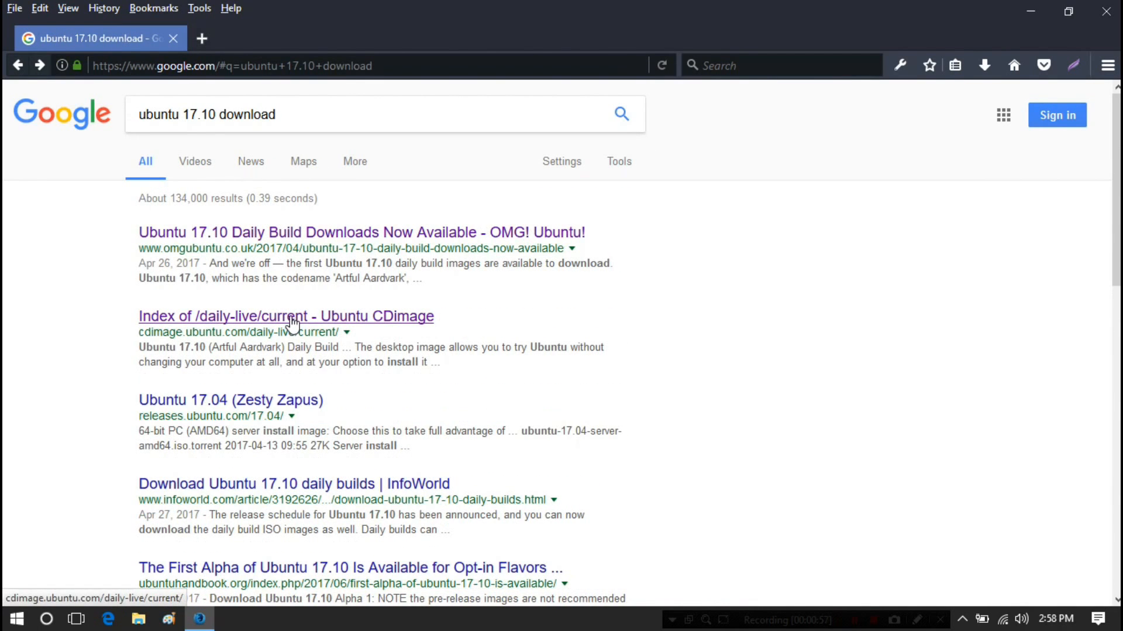
click(285, 316)
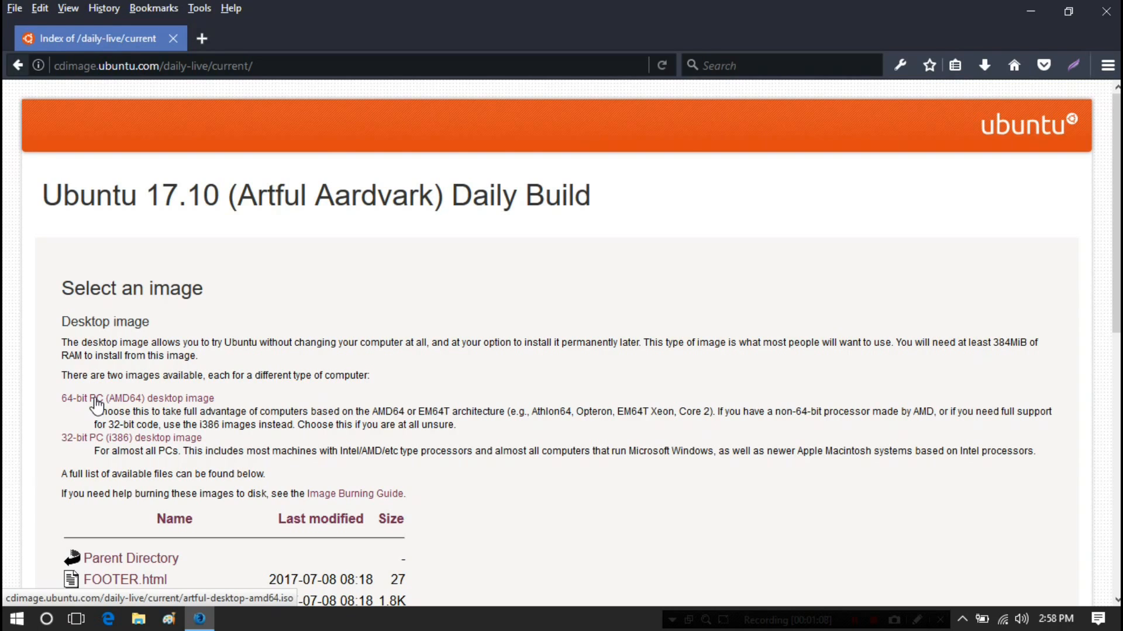
mouse_move(71, 457)
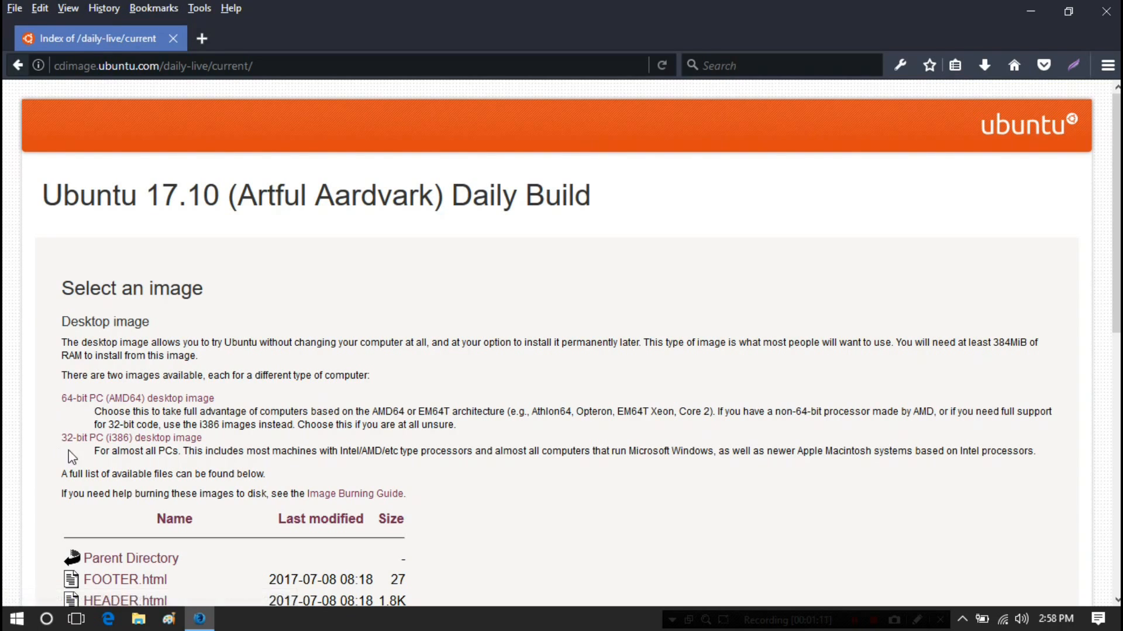
mouse_move(105, 391)
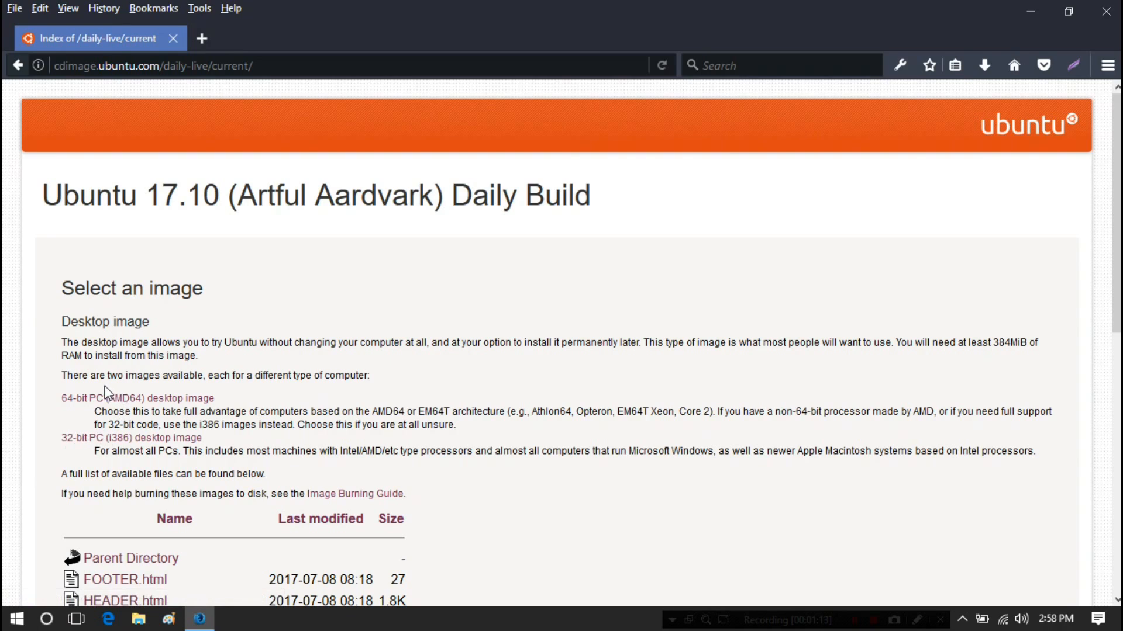
mouse_move(94, 401)
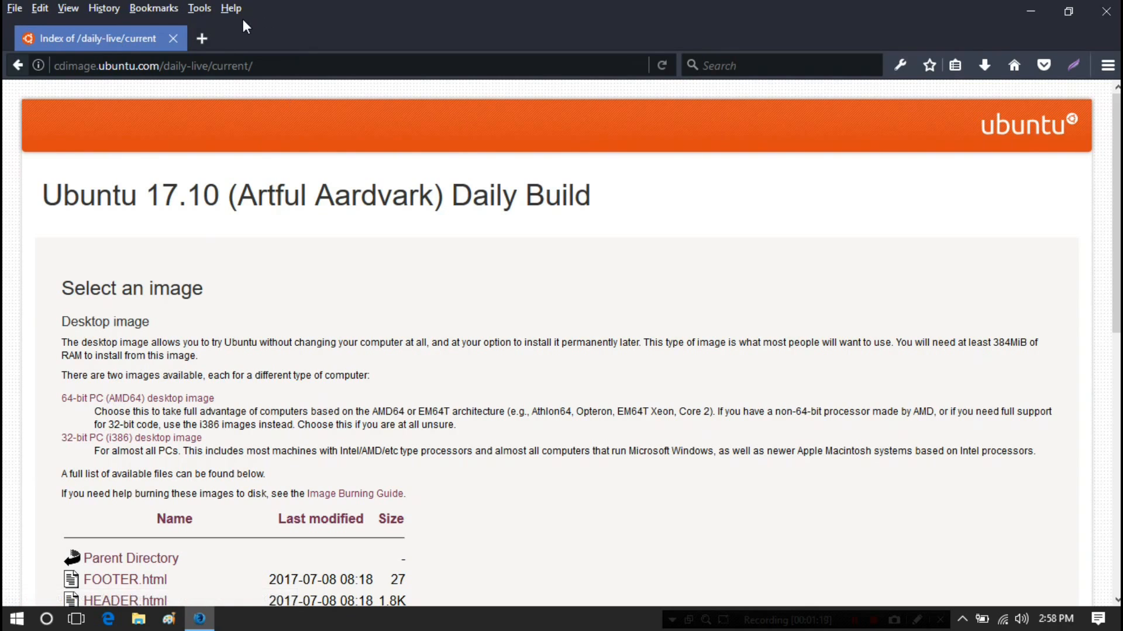
mouse_move(202, 37)
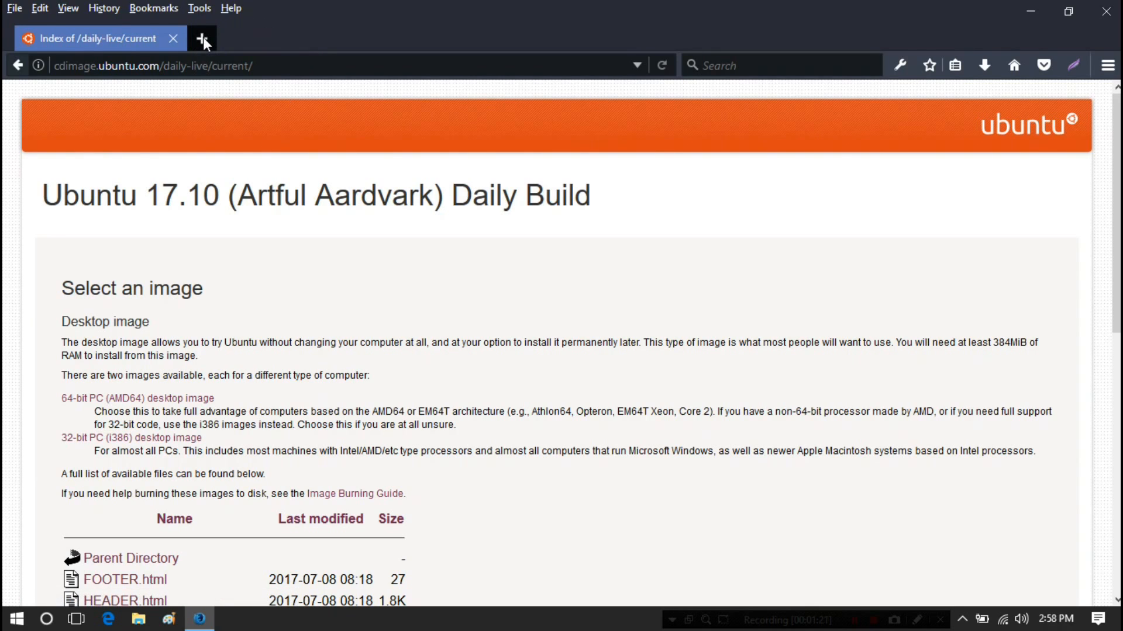
- In a new tab, search Google for 'rufus' and reach rufus.akeo.ie's Rufus 2.15 download
click(203, 37)
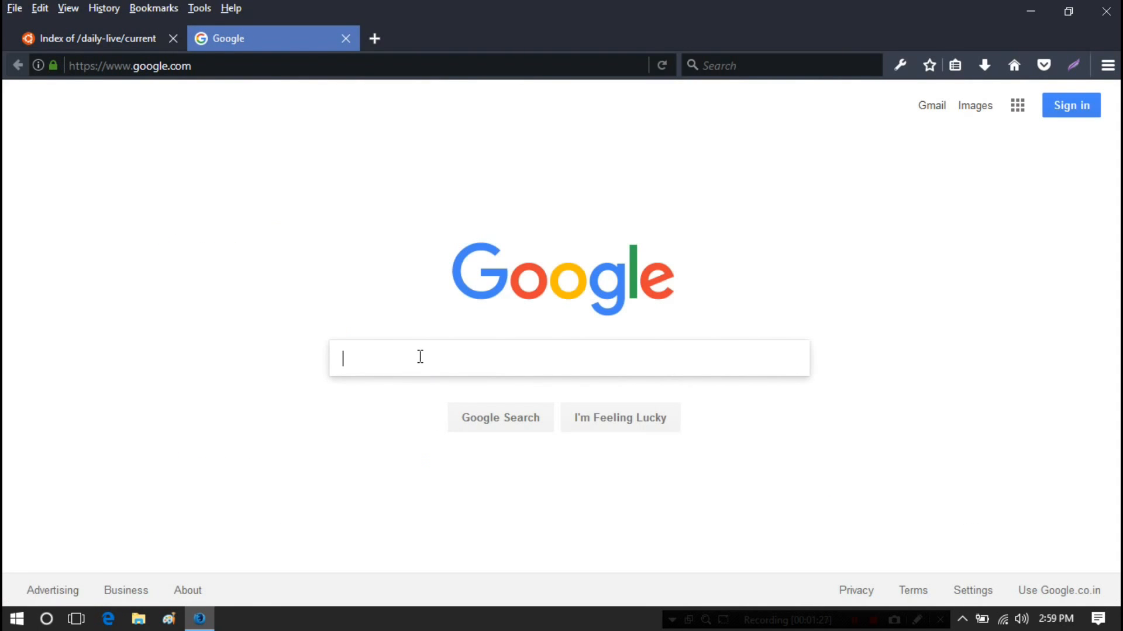
text(r)
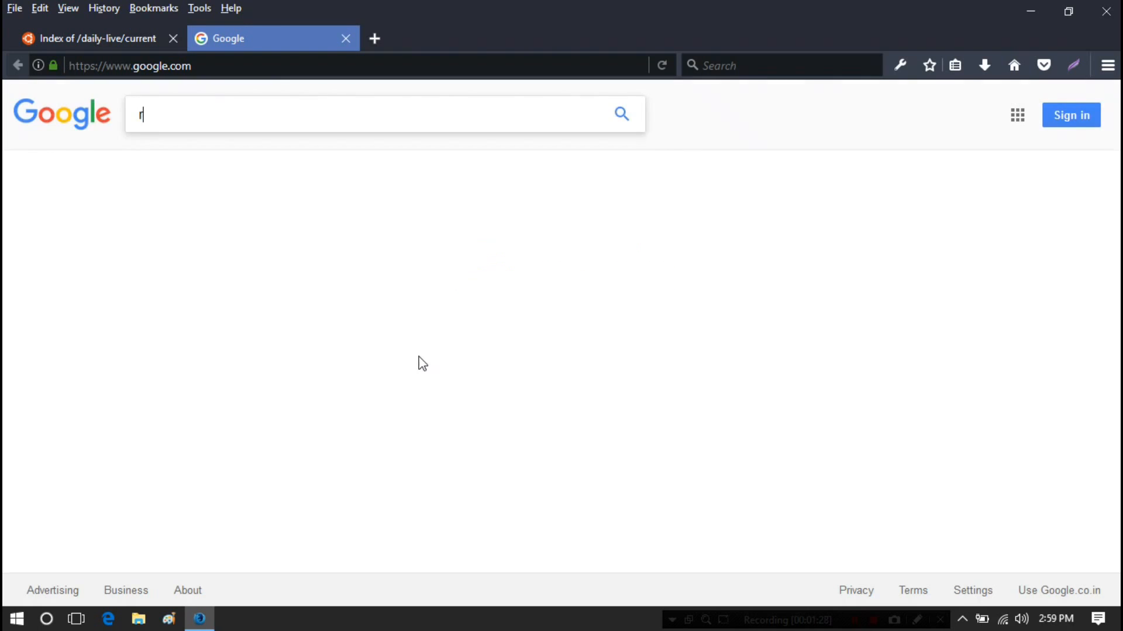
text(ufus)
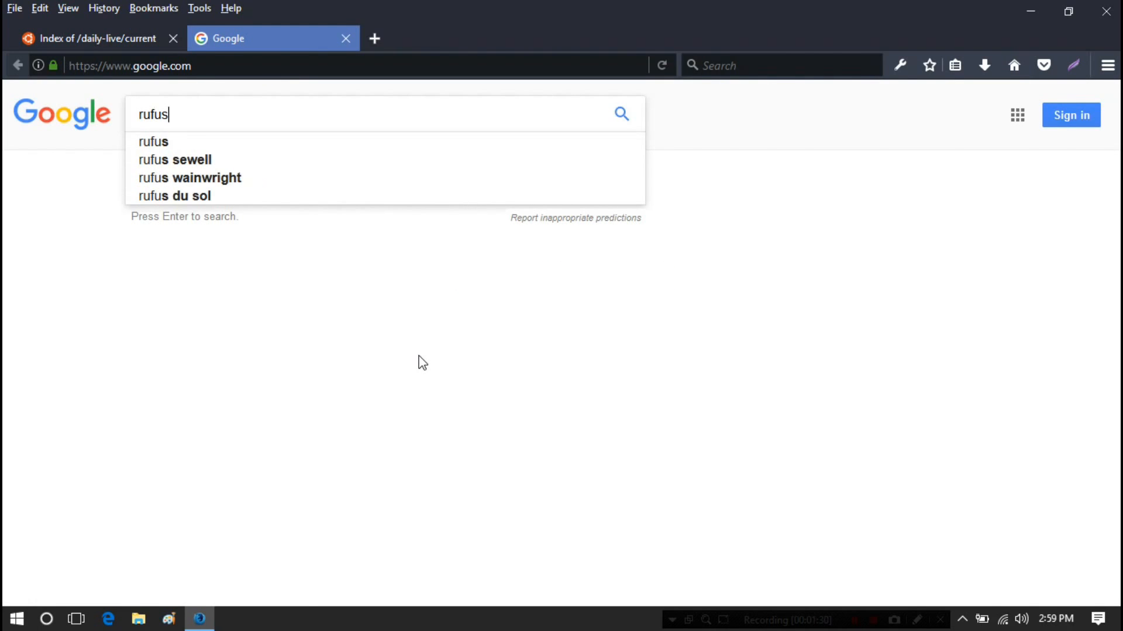
key(Return)
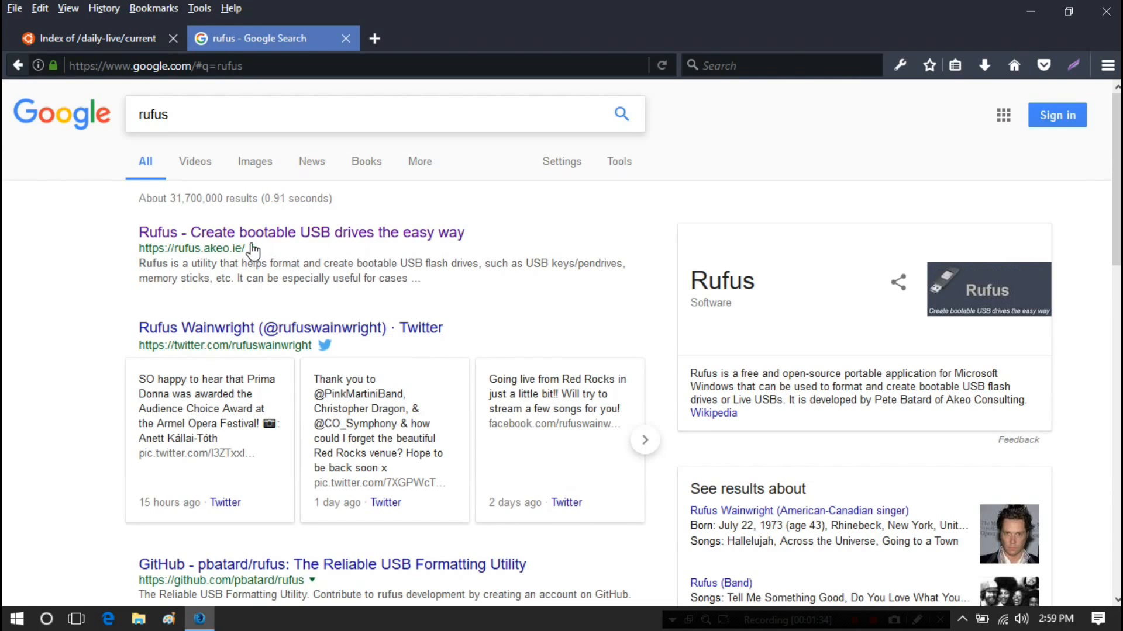
click(301, 232)
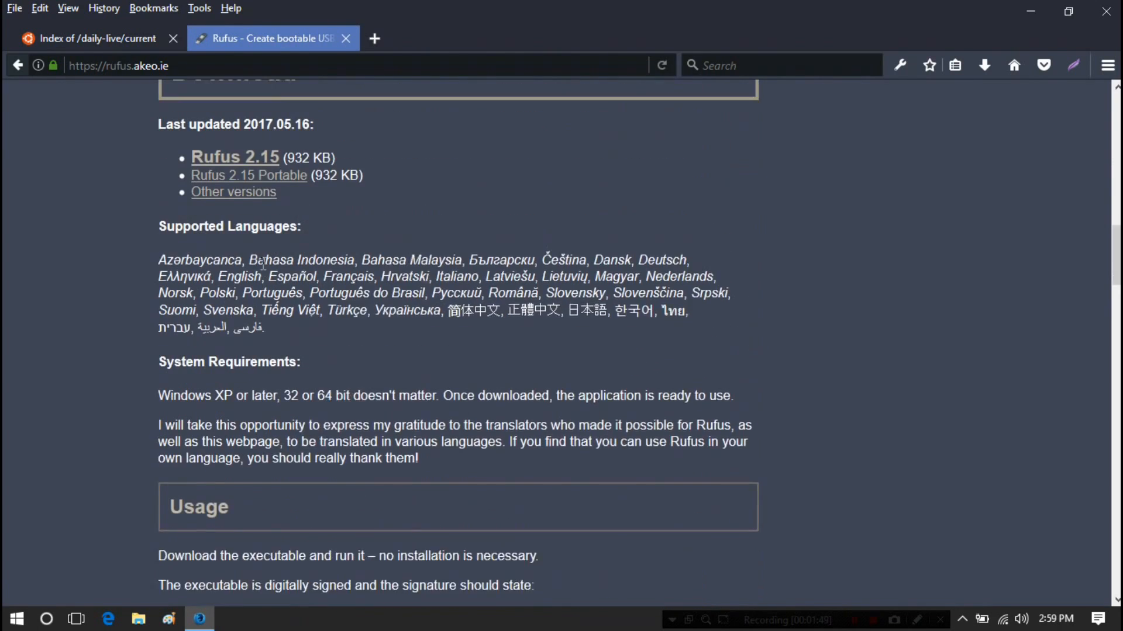
scroll(up, 3)
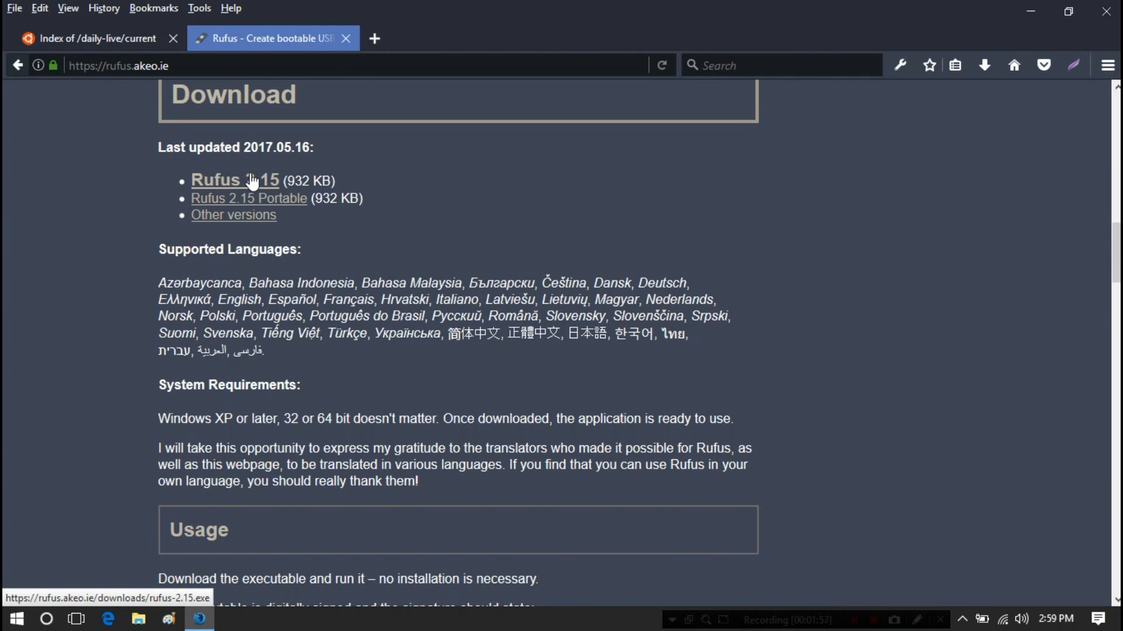
mouse_move(1027, 24)
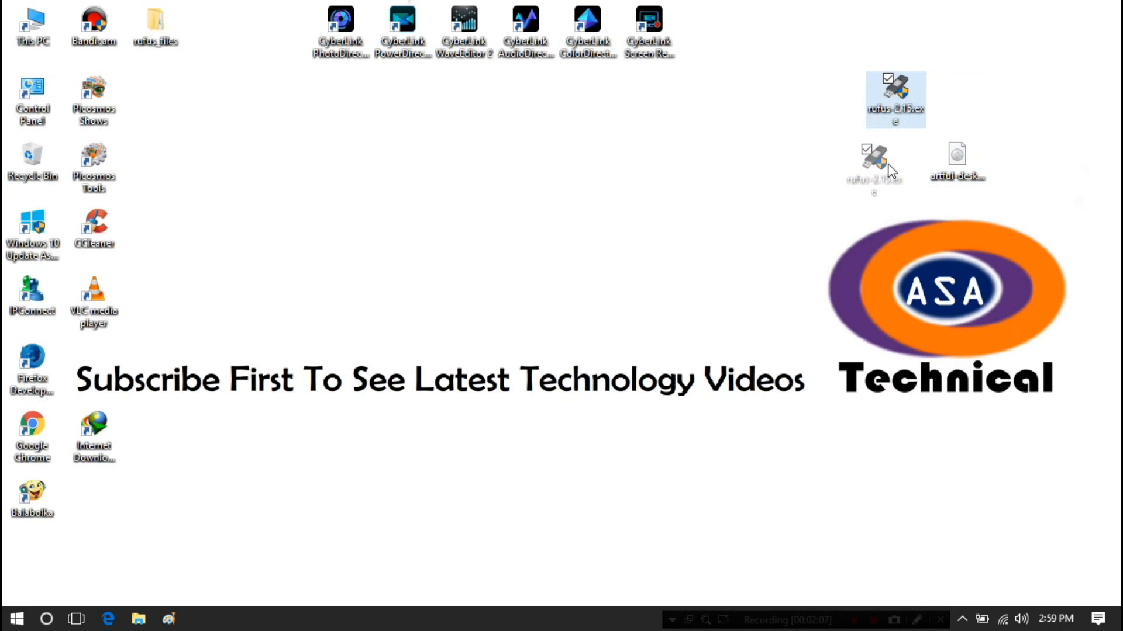
mouse_move(900, 156)
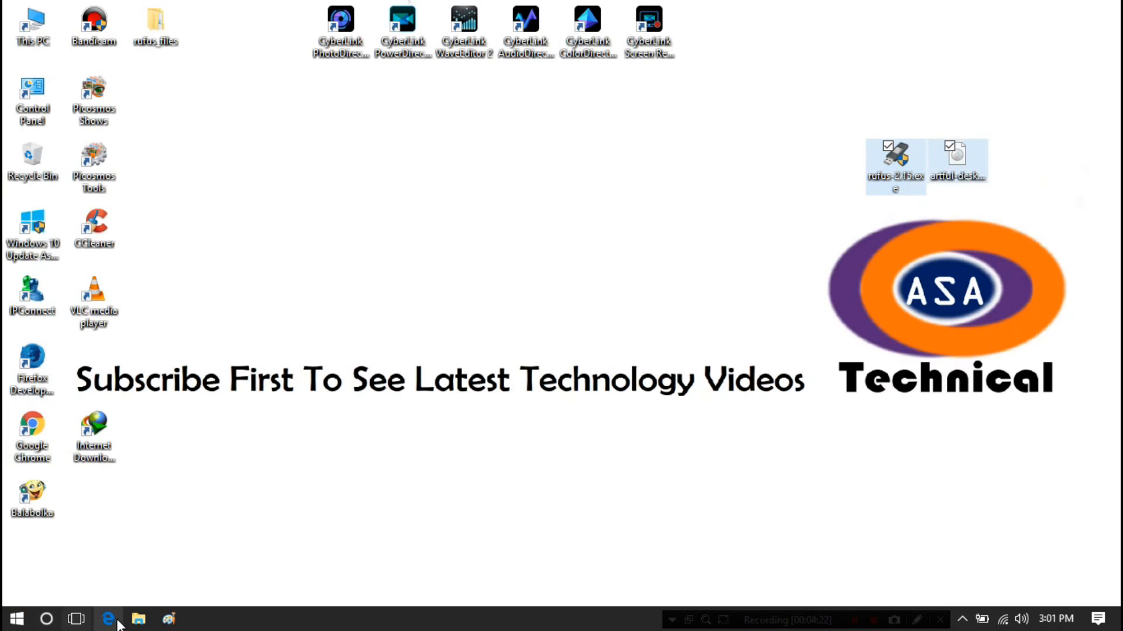
- Show This PC in File Explorer and select the 7.43 GB ALISHA (D:) USB drive
click(138, 619)
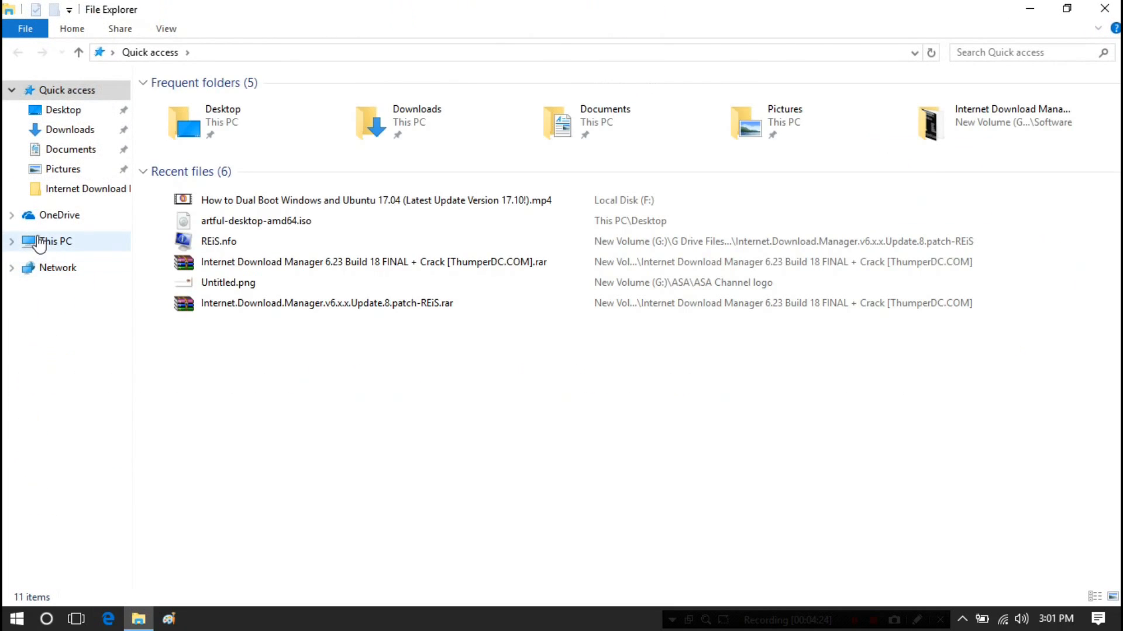
click(57, 241)
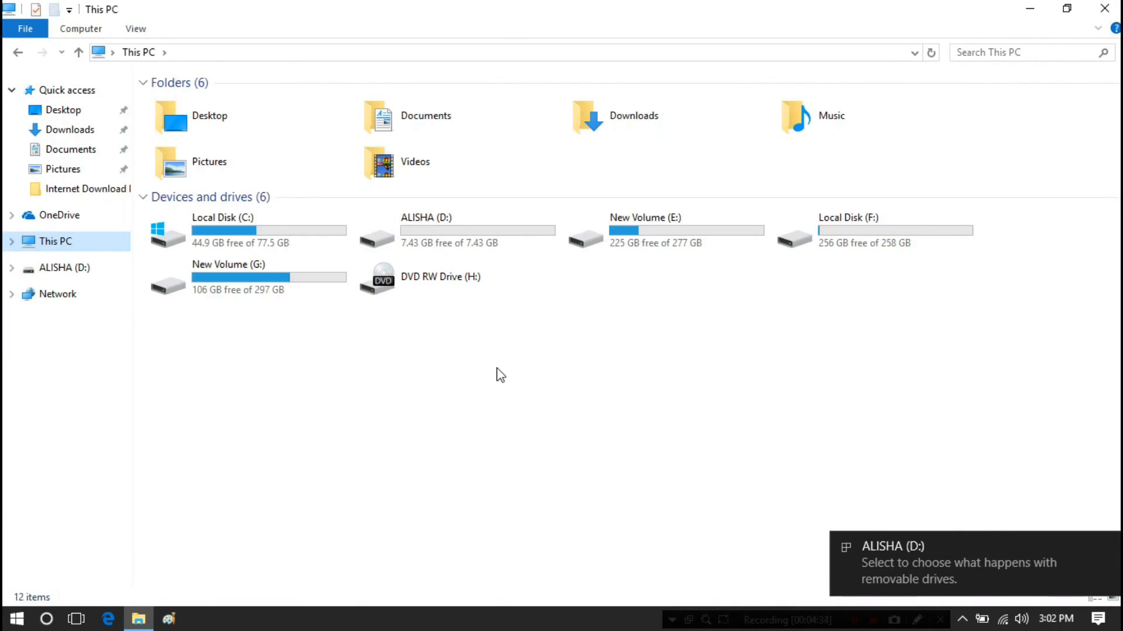
click(455, 229)
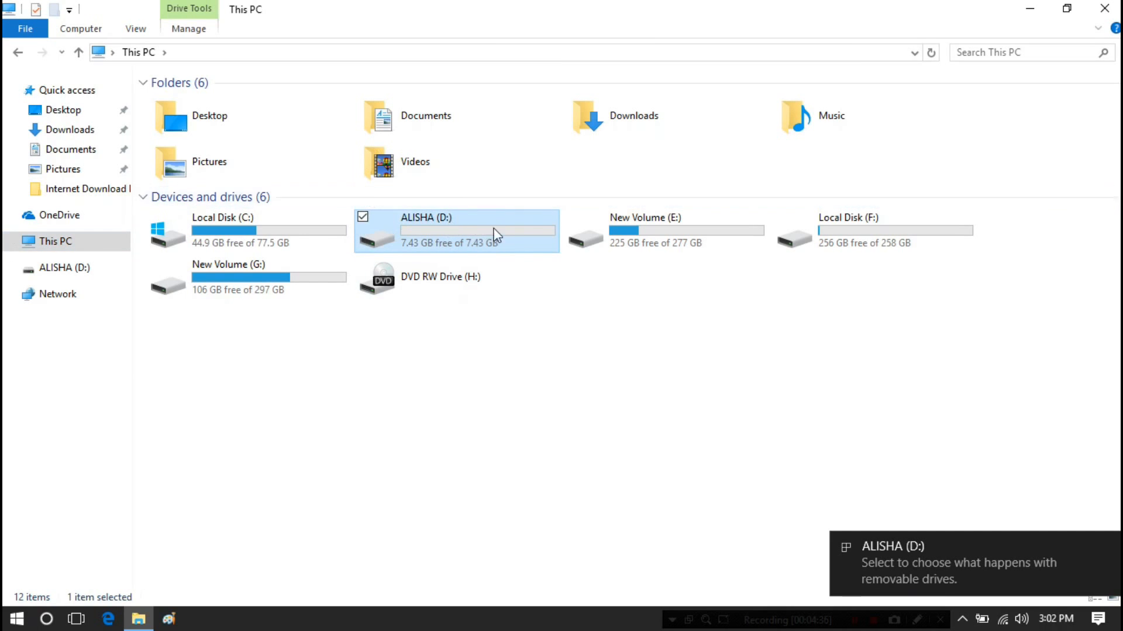
mouse_move(786, 479)
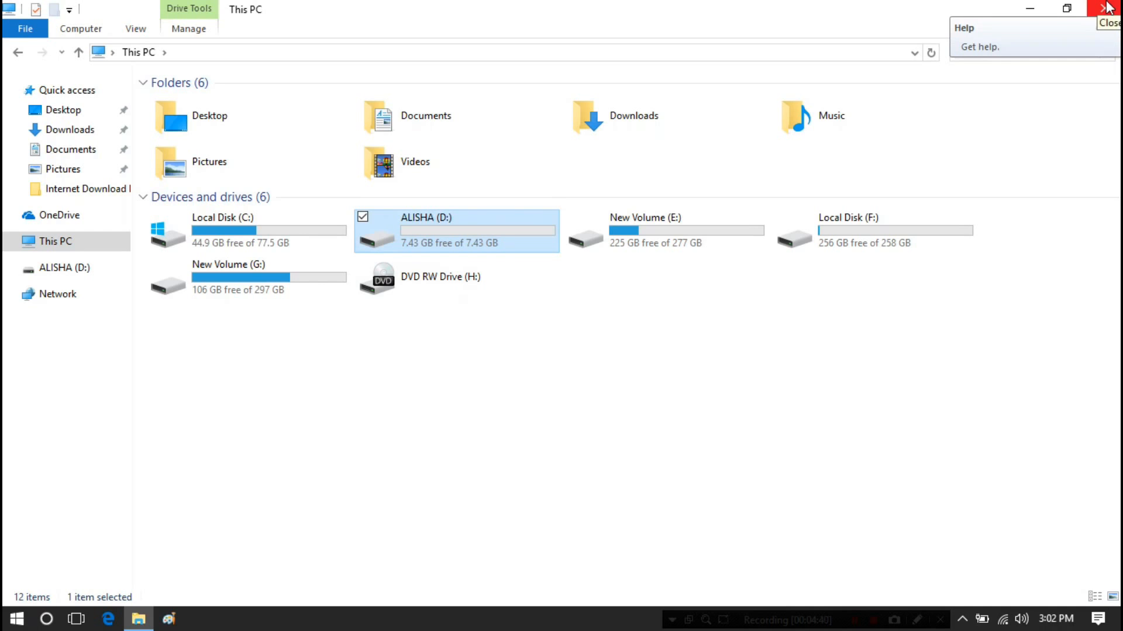
- Close File Explorer, launch rufus-2.15.exe and bring up its disc image picker
click(1106, 8)
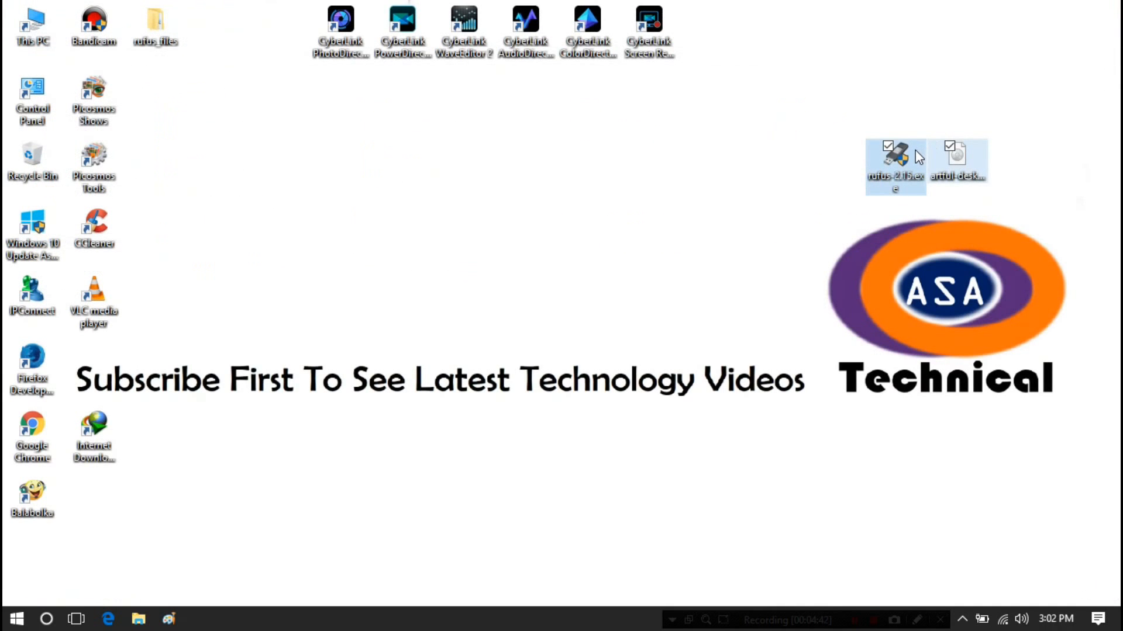
mouse_move(895, 158)
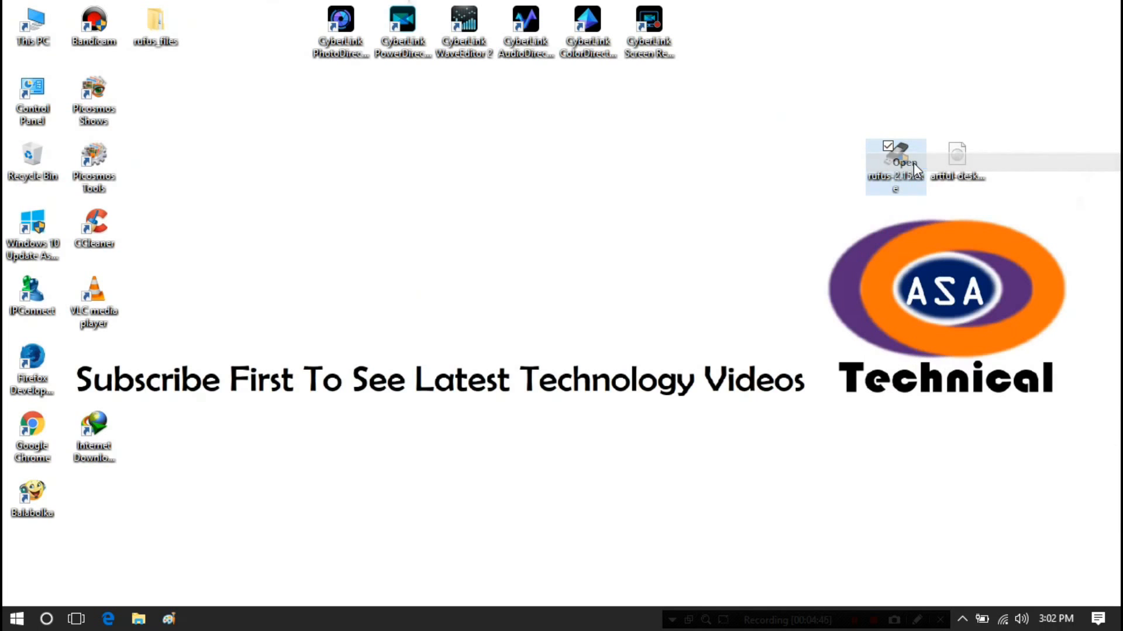
click(904, 162)
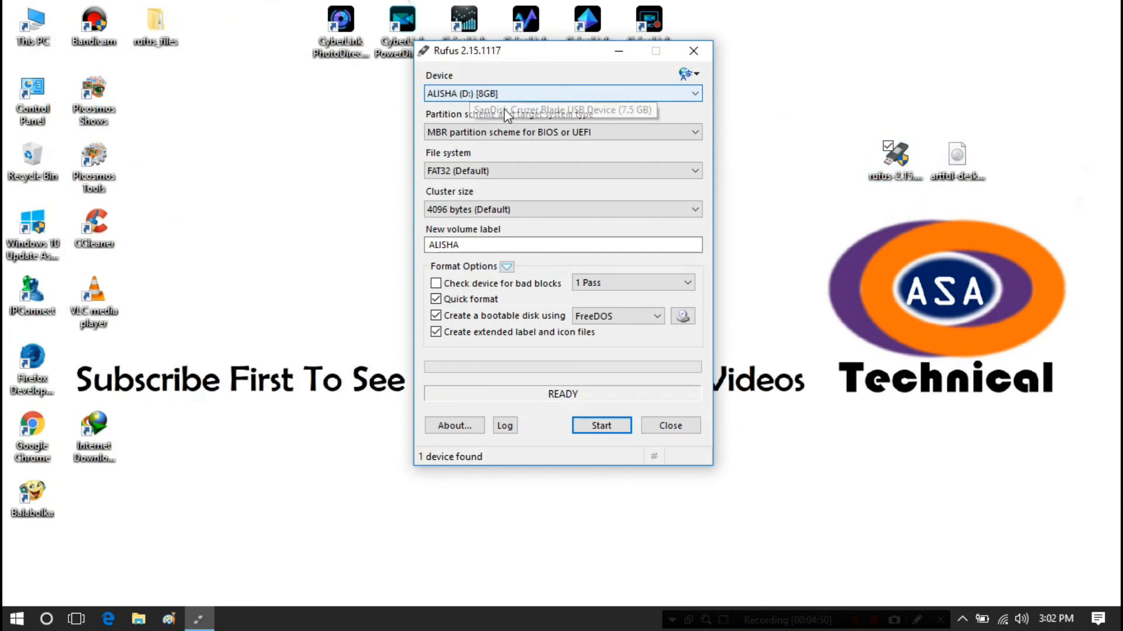
mouse_move(589, 201)
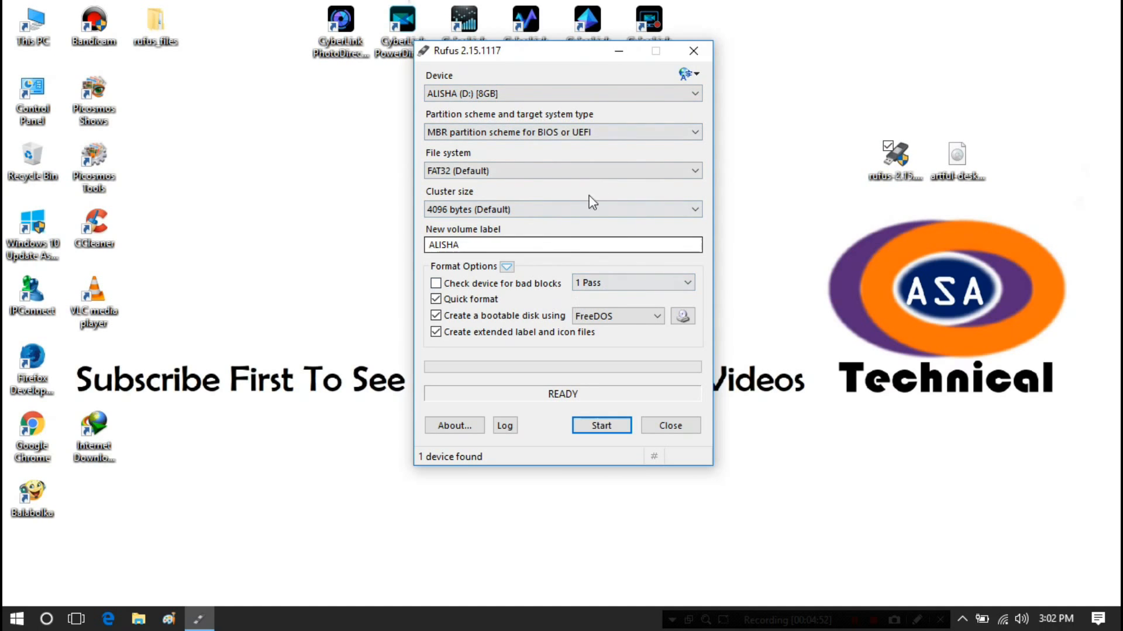
mouse_move(682, 316)
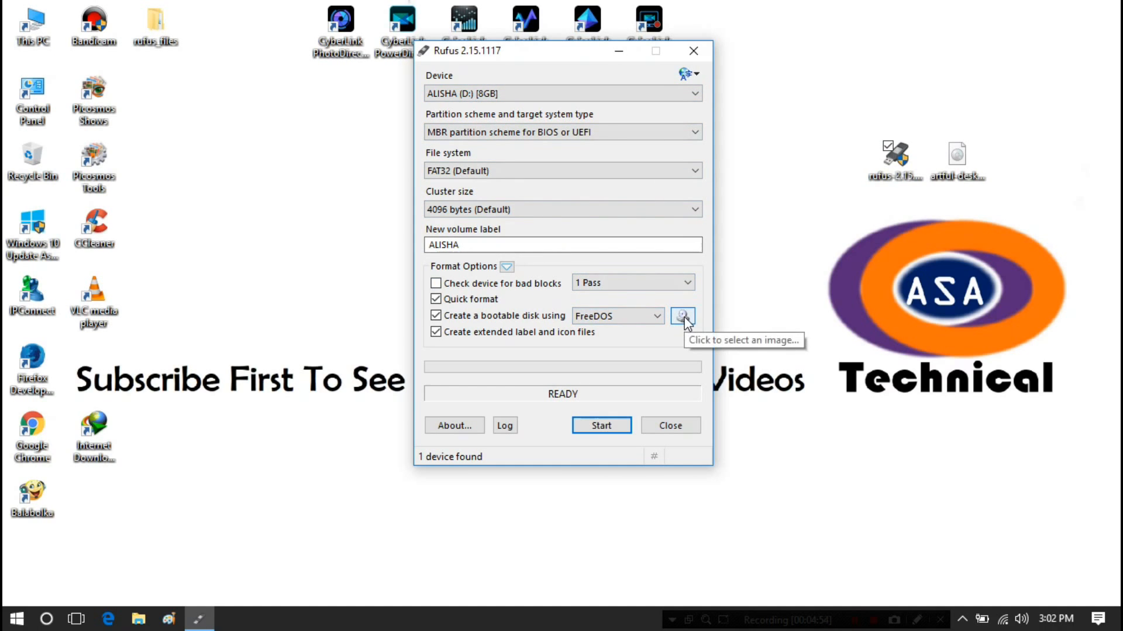
click(681, 317)
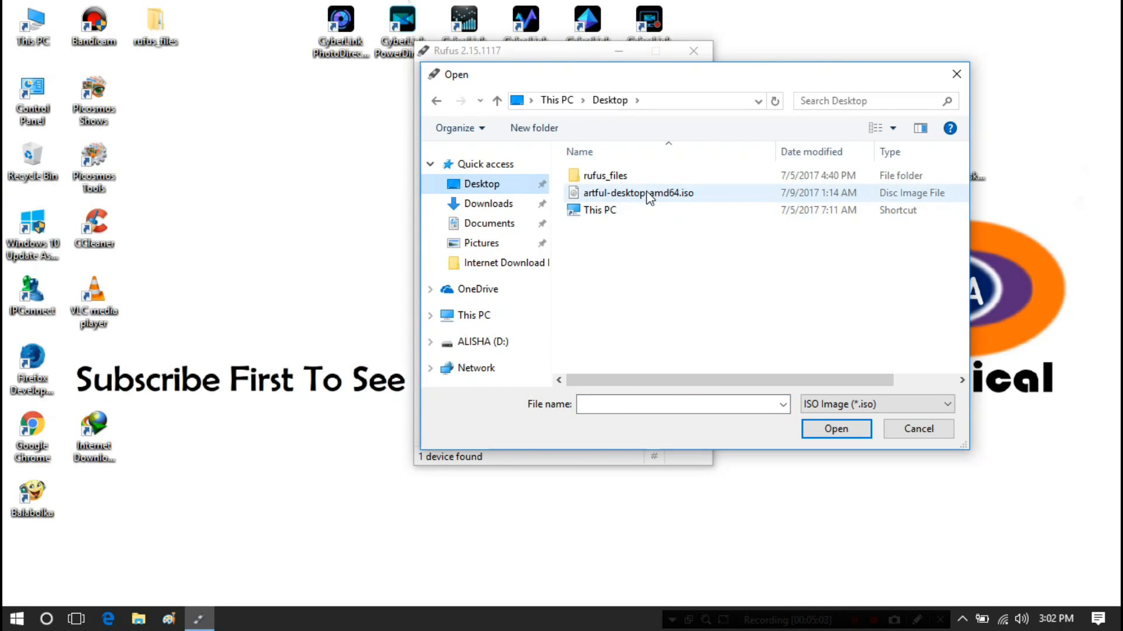
- Load artful-desktop-amd64.iso, start writing and accept ISO Image mode
click(637, 193)
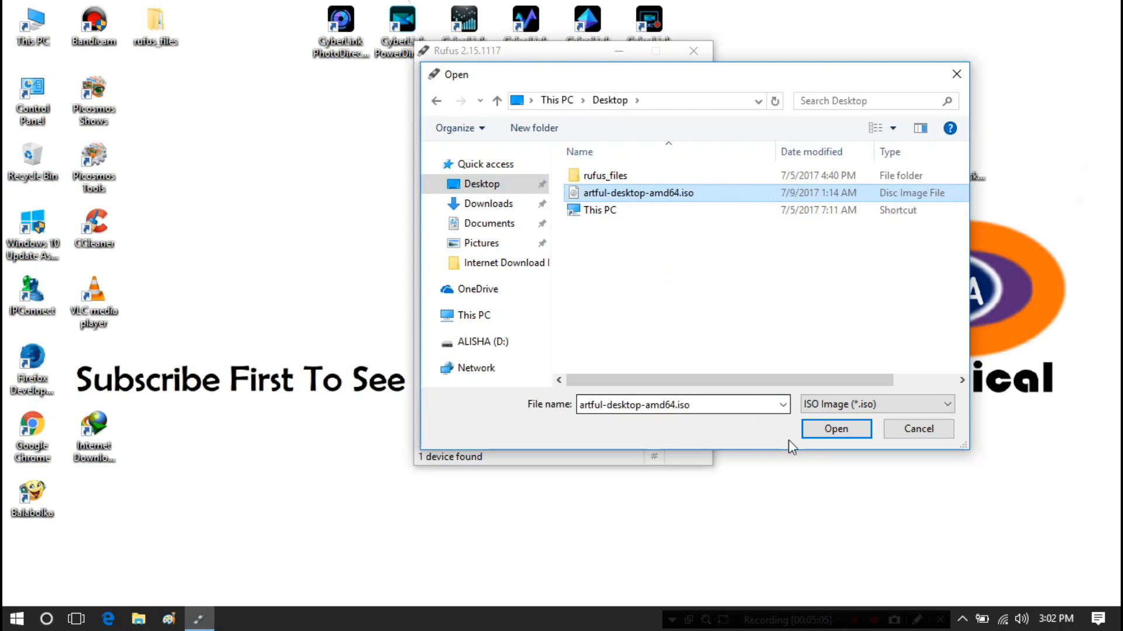
click(835, 429)
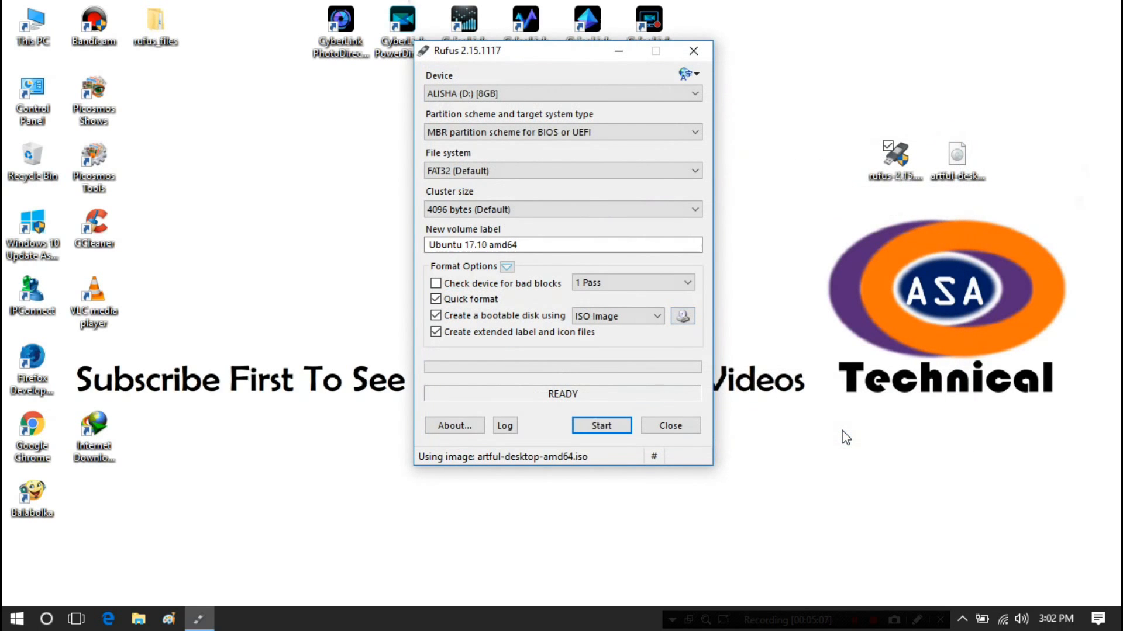
mouse_move(601, 425)
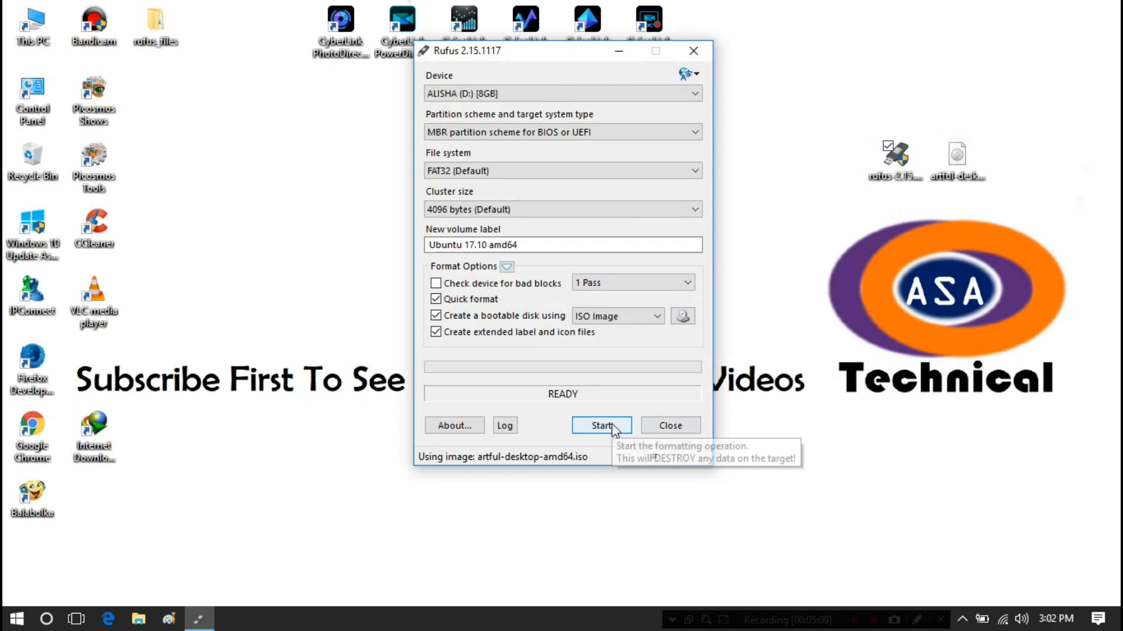
click(602, 425)
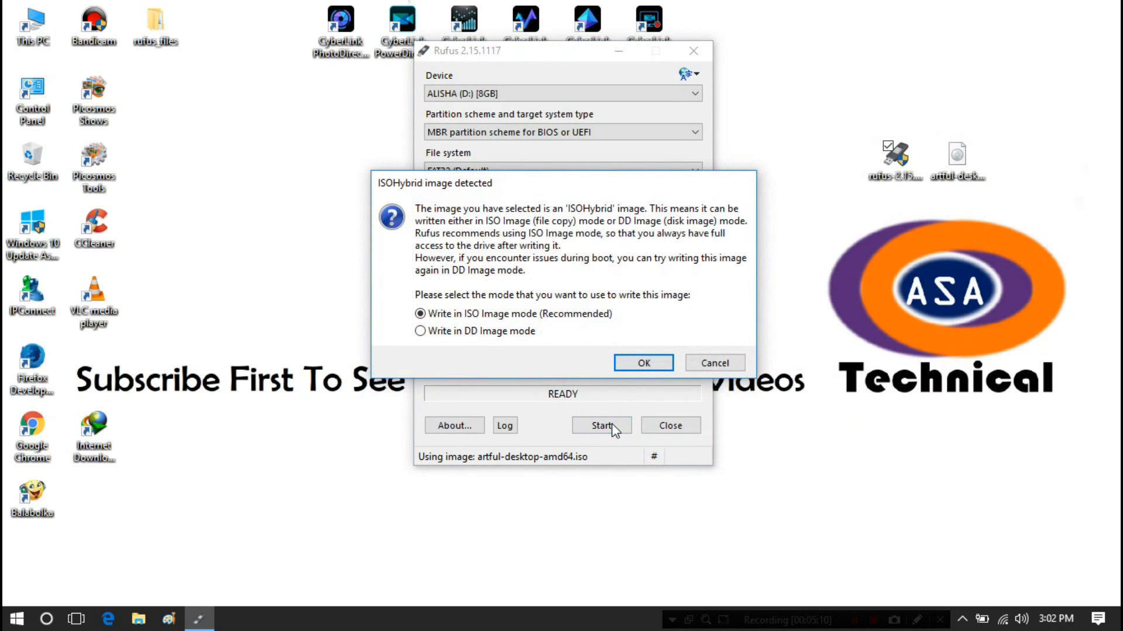
click(642, 363)
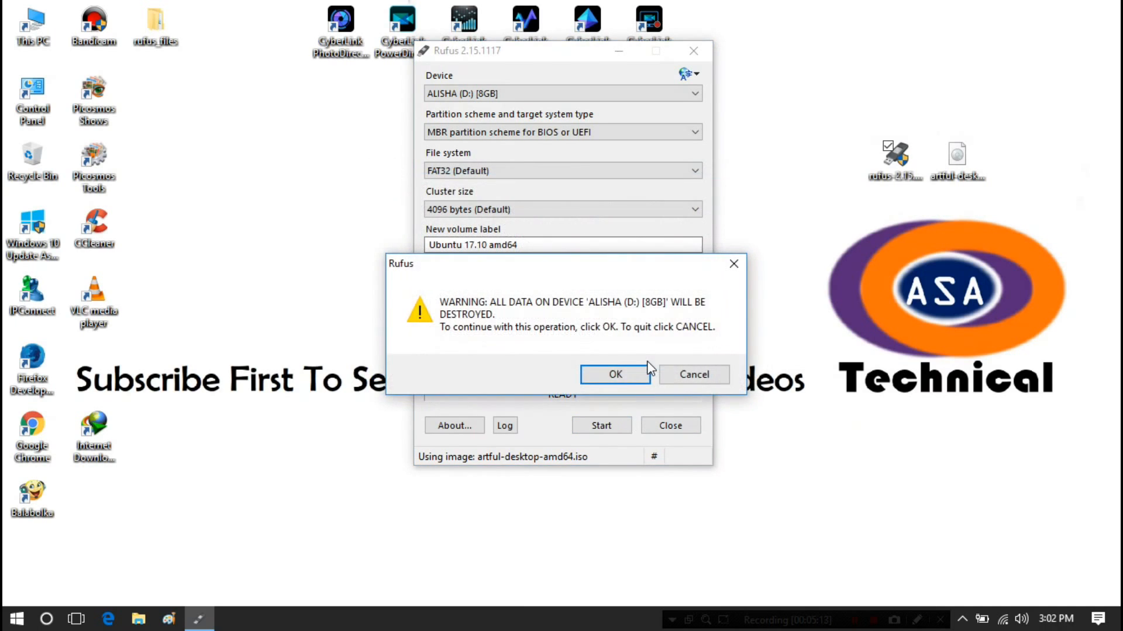
mouse_move(613, 374)
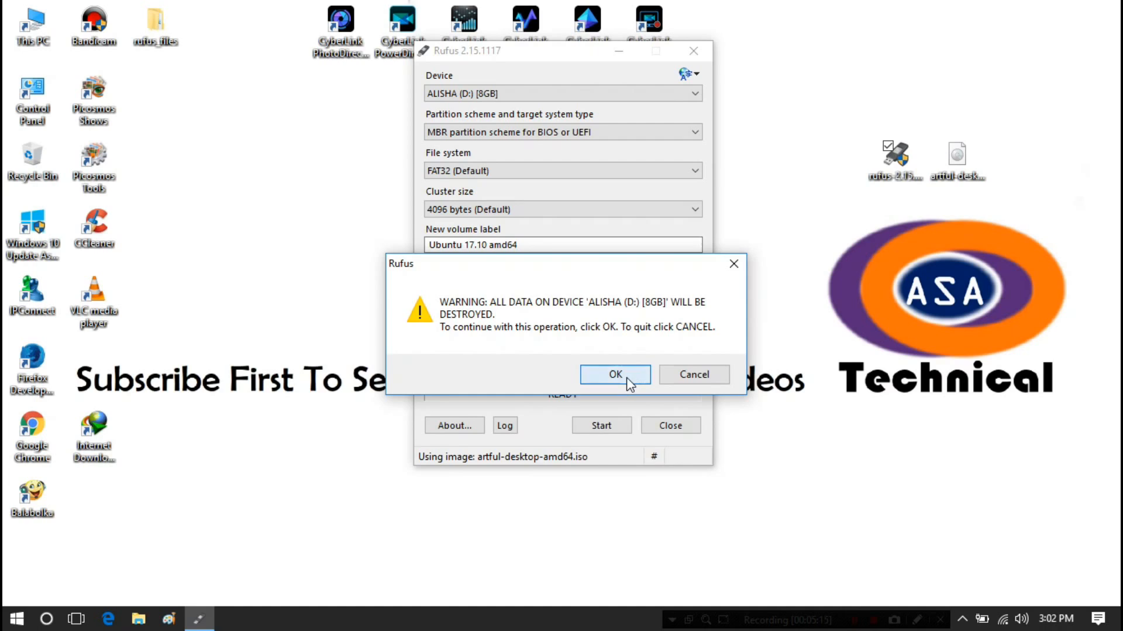
- Confirm erasing ALISHA (D:) so Rufus begins writing the Ubuntu image
click(614, 375)
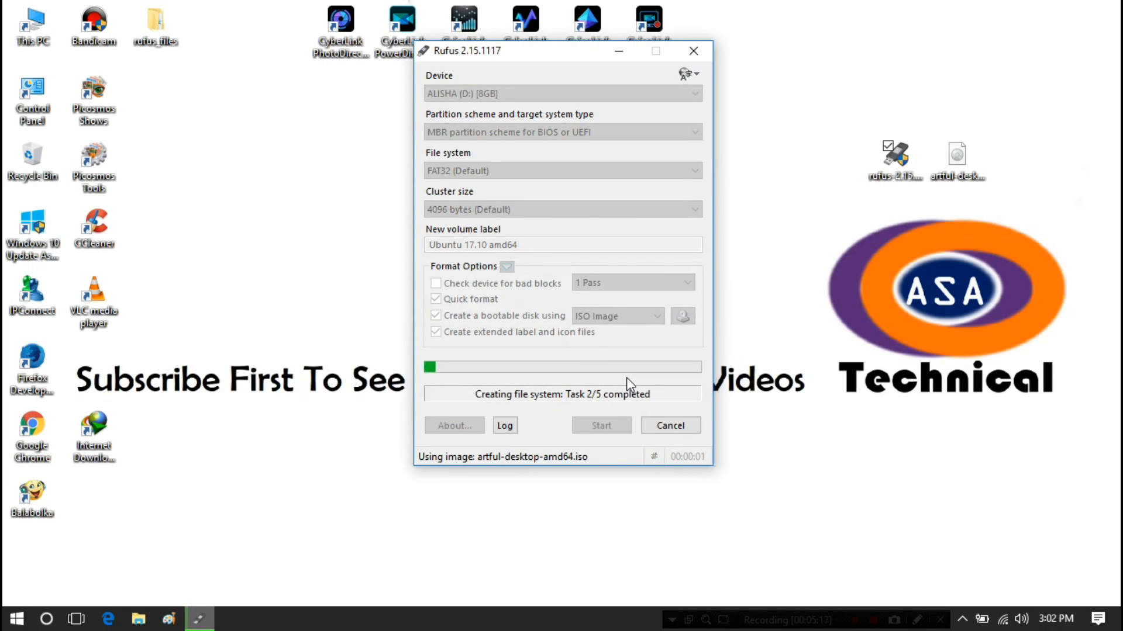
mouse_move(618, 428)
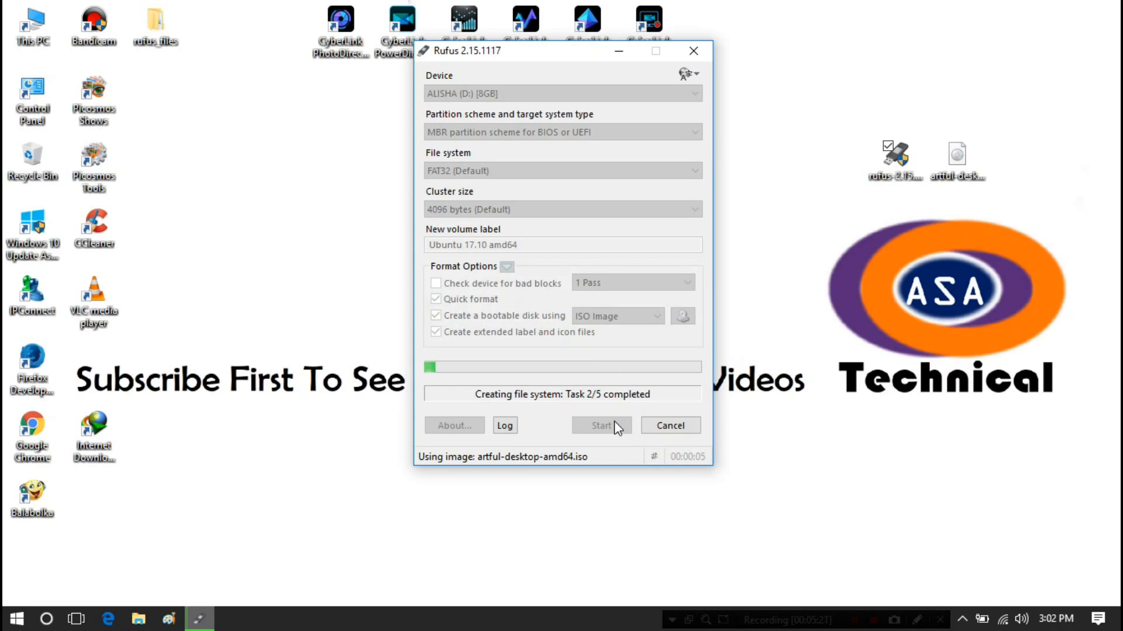
mouse_move(595, 66)
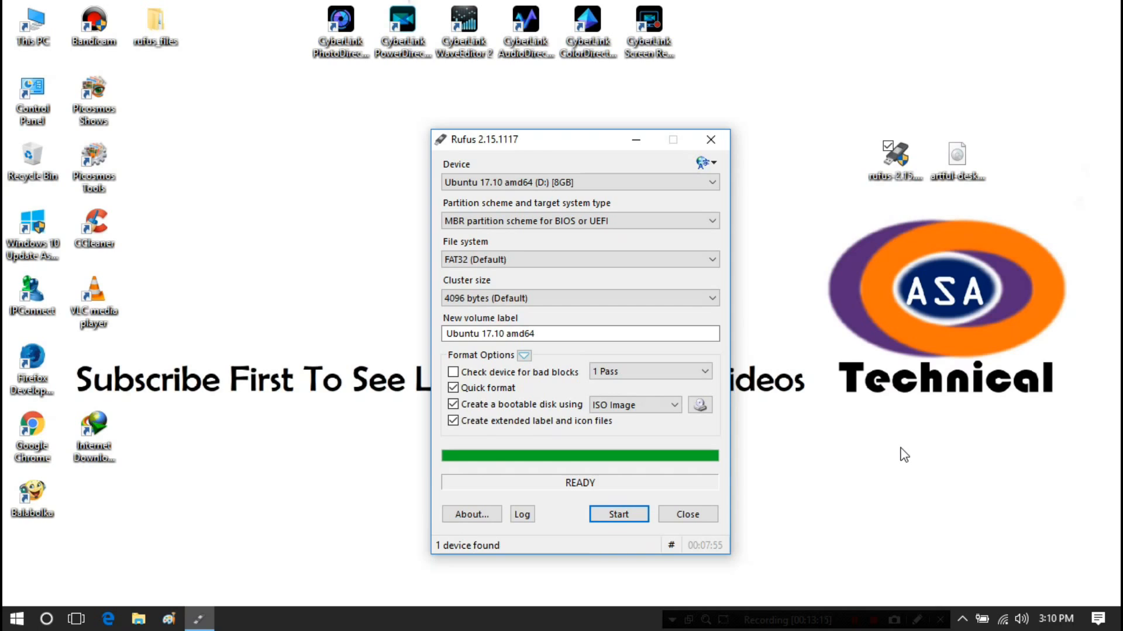
mouse_move(688, 515)
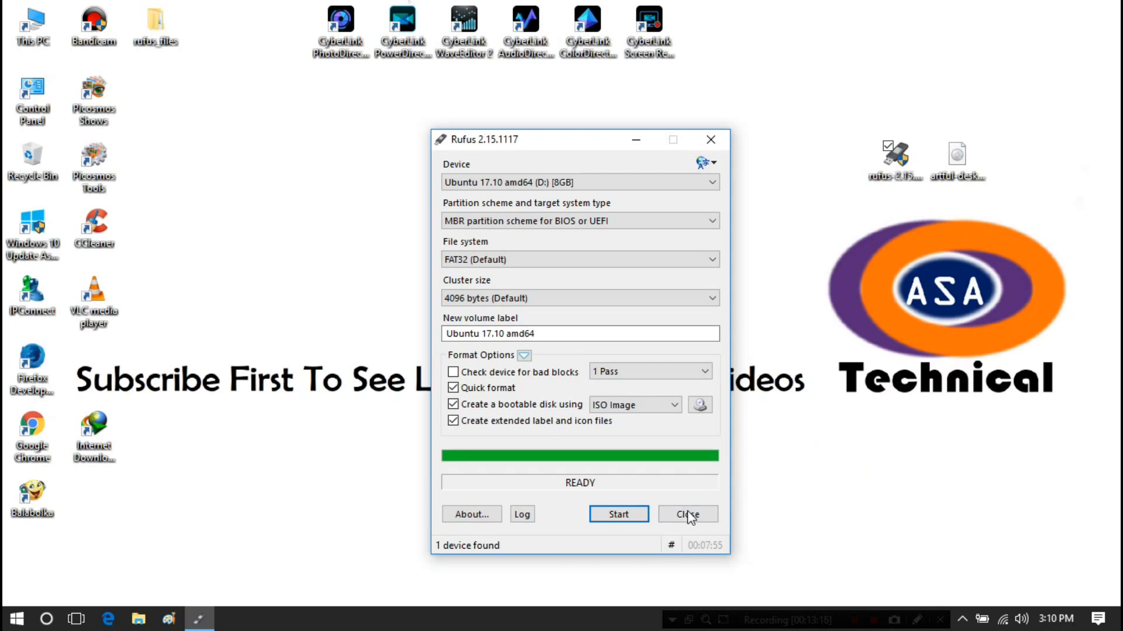
- Close Rufus now that the drive reads Ubuntu 17.10 amd64 (D:) and READY
click(686, 515)
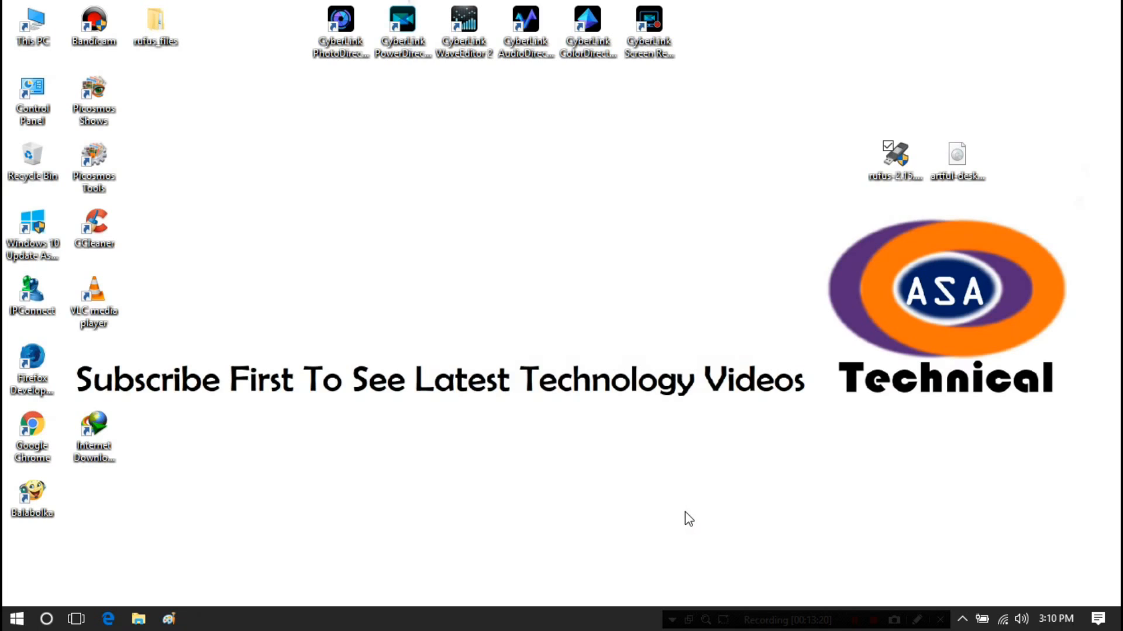
mouse_move(573, 484)
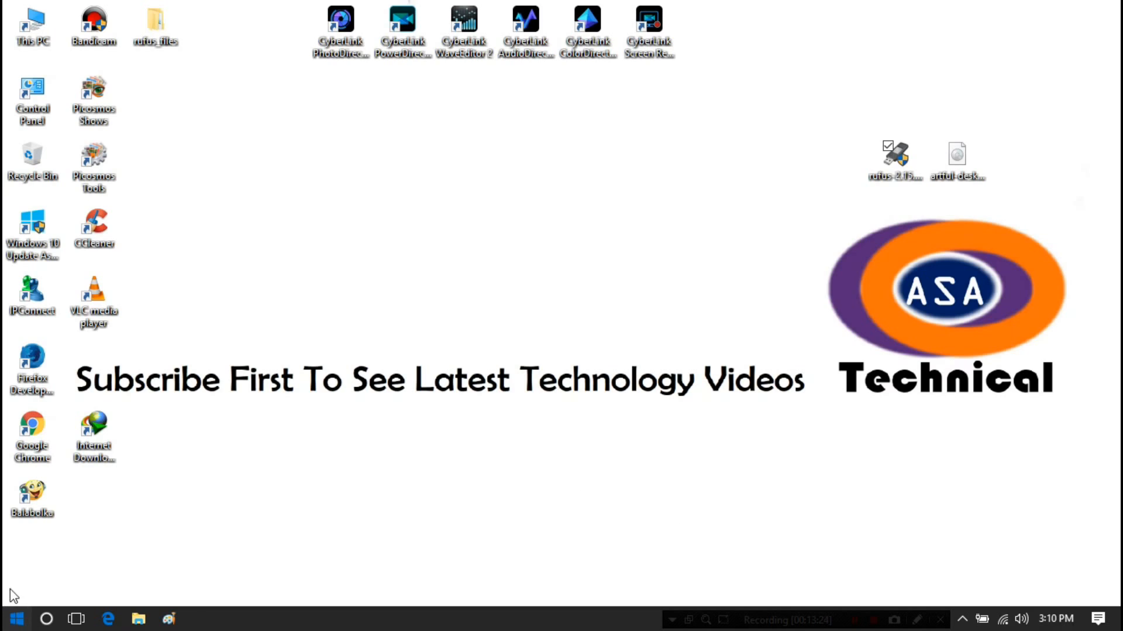
- Launch Disk Management from the Start button's right-click menu to review the partitions
click(15, 618)
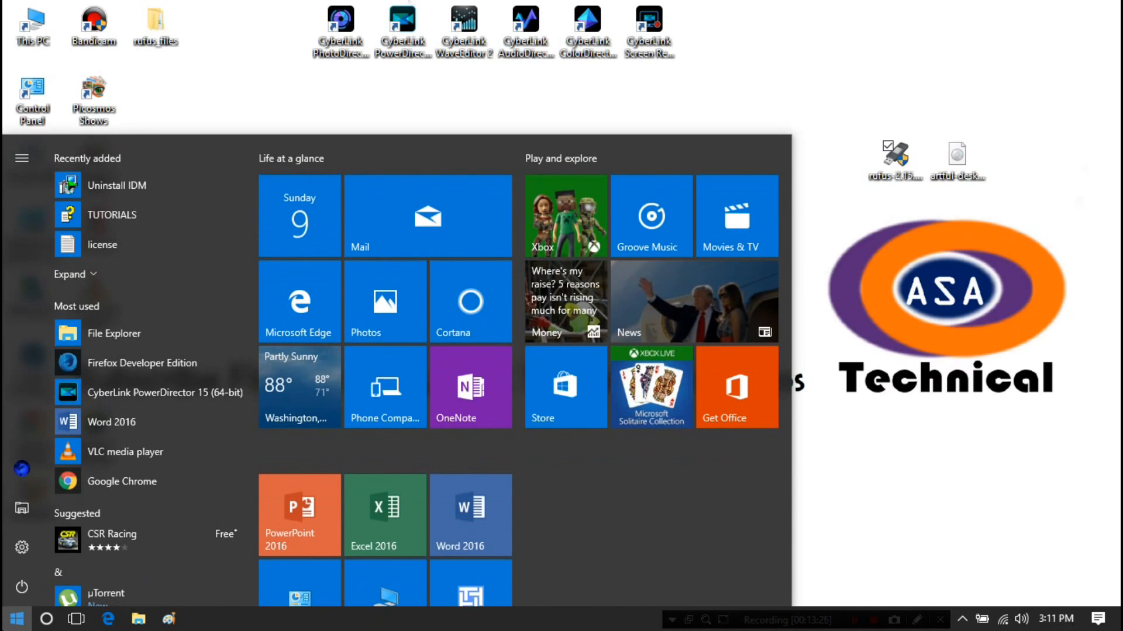
right_click(11, 618)
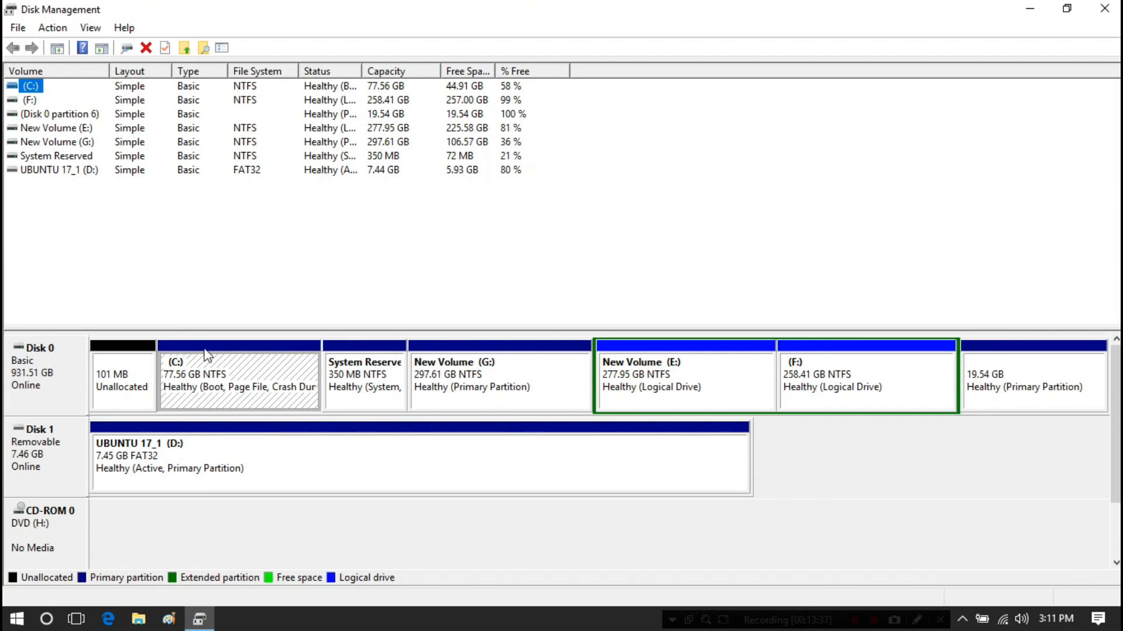
mouse_move(236, 378)
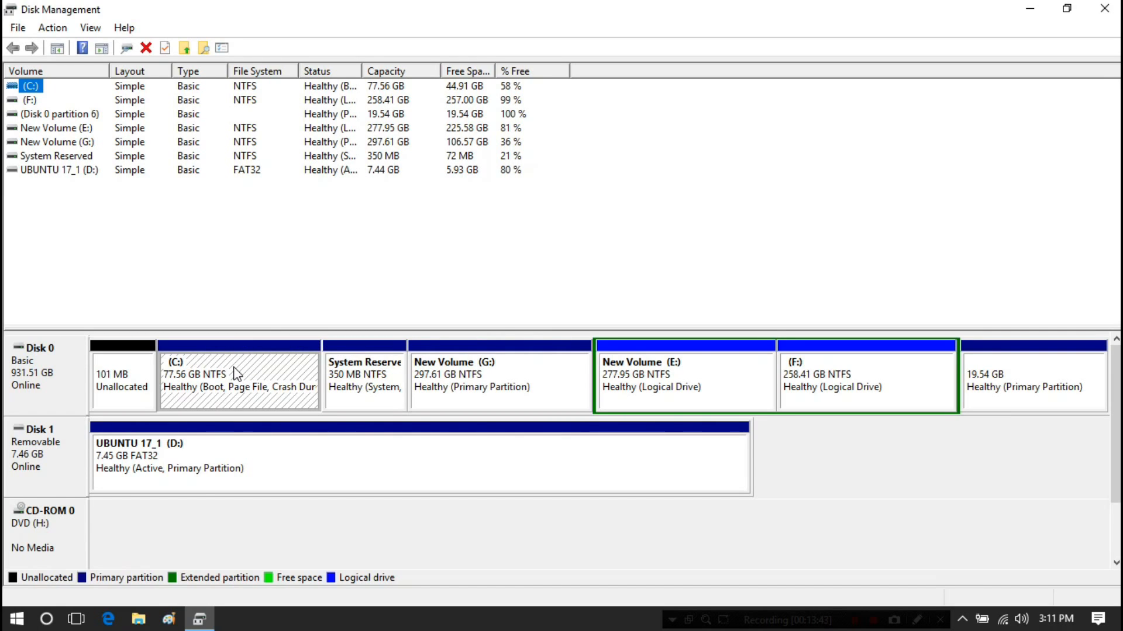
mouse_move(184, 368)
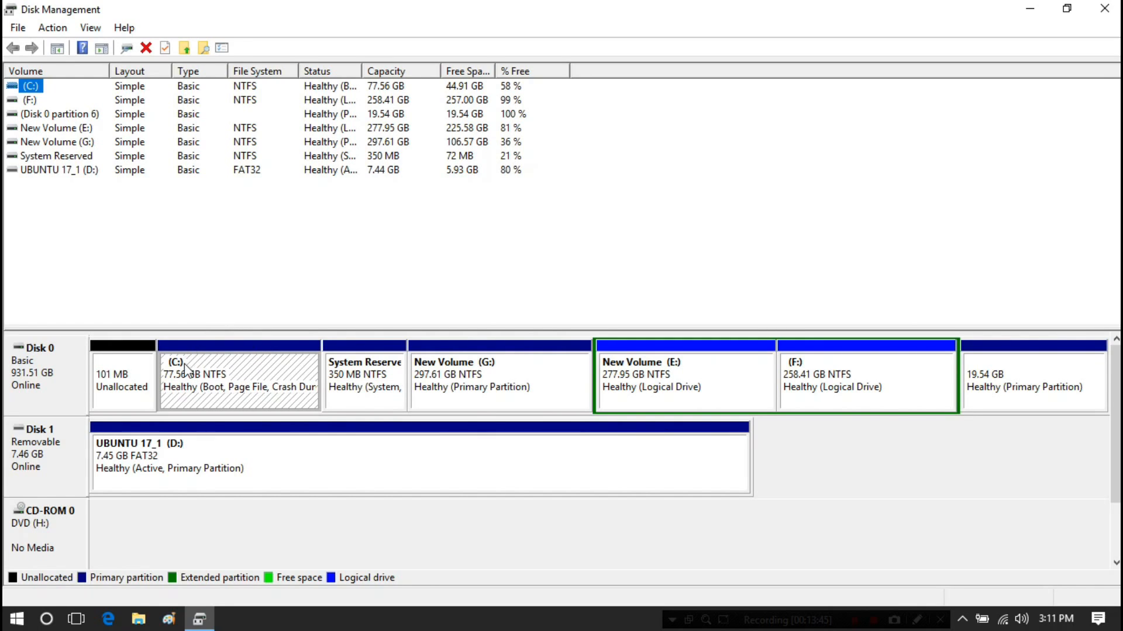
mouse_move(305, 294)
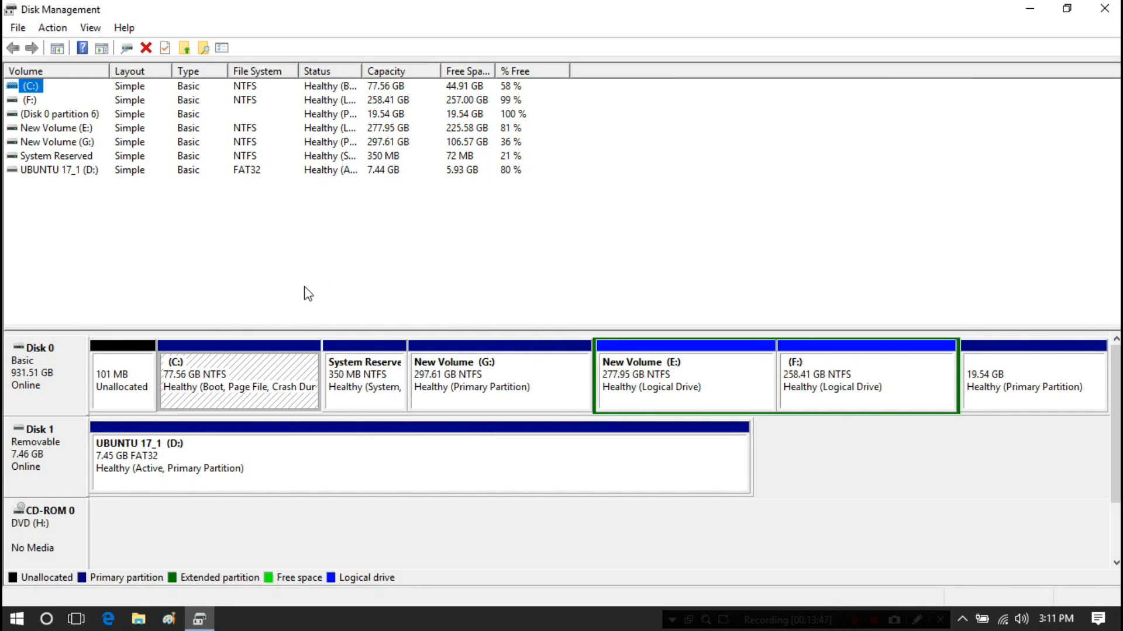
mouse_move(953, 224)
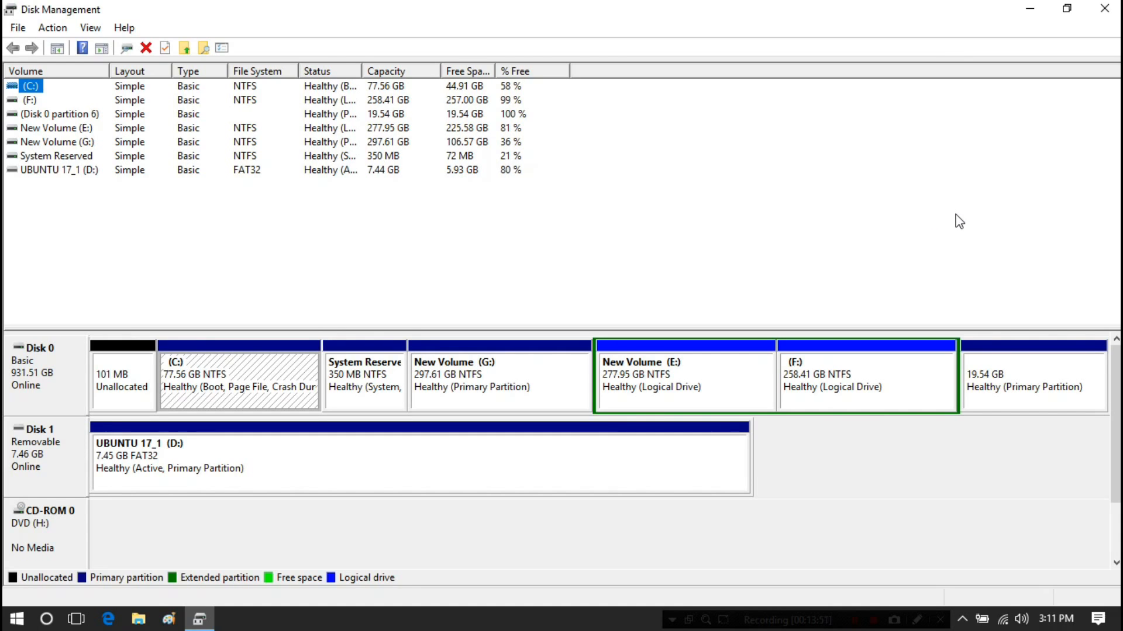
mouse_move(1106, 32)
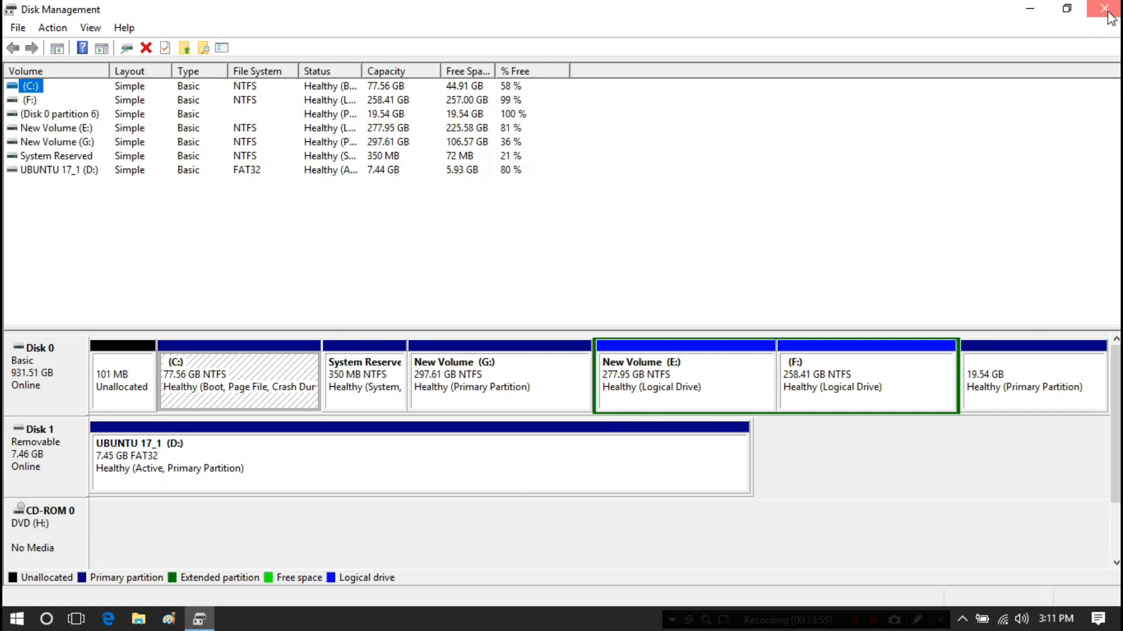
- Close Disk Management and restart the computer from the Start menu's Power options
click(1105, 9)
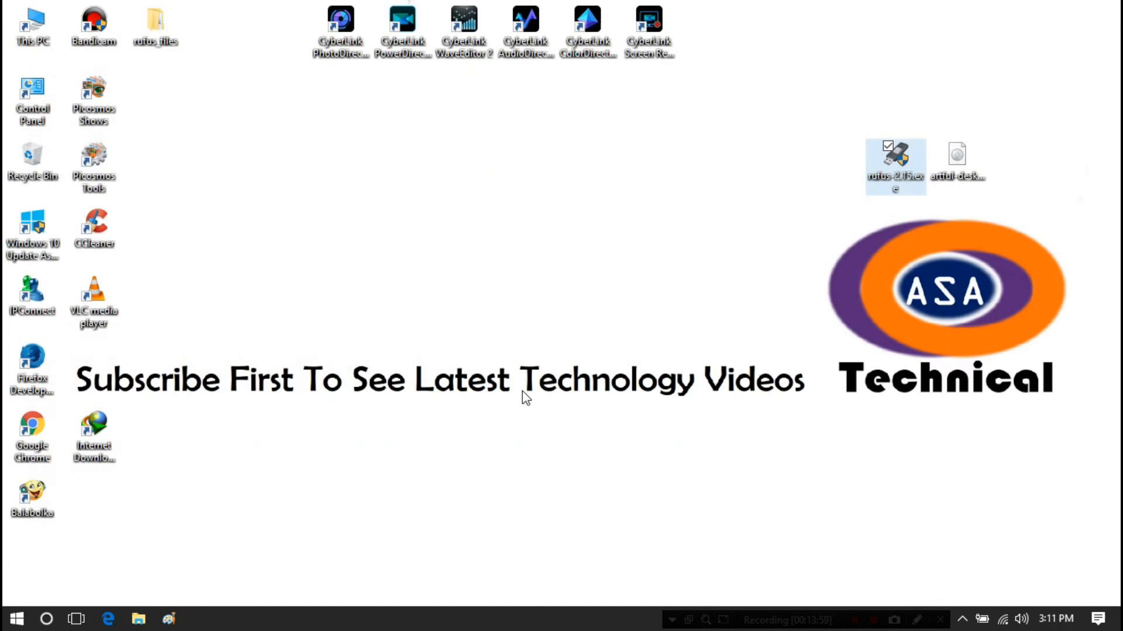
click(15, 618)
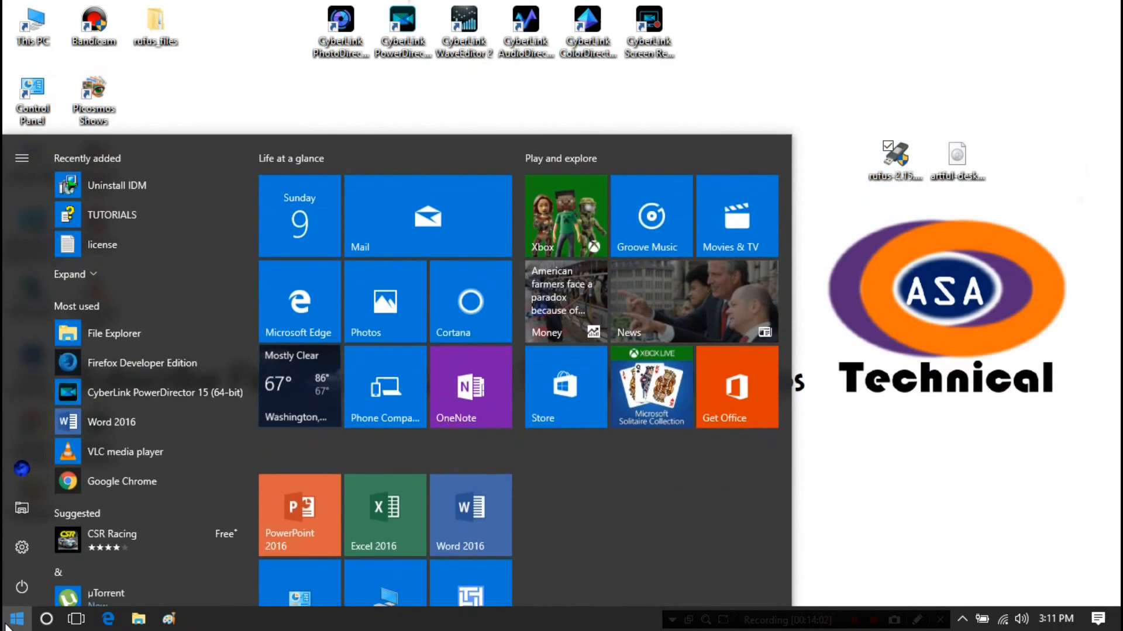
click(21, 587)
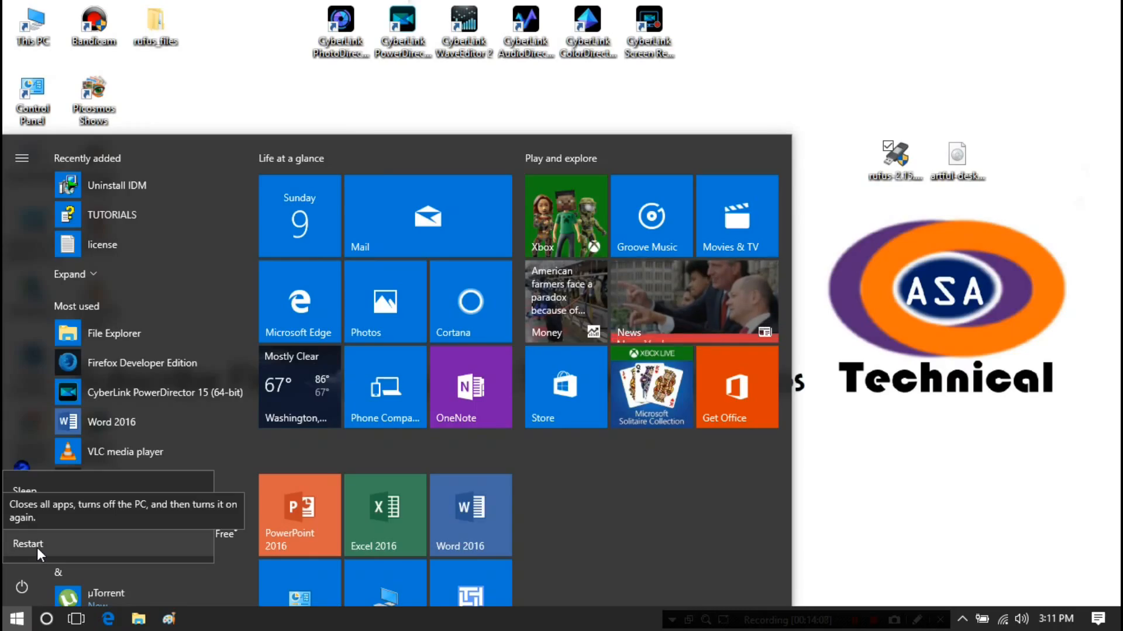
click(28, 544)
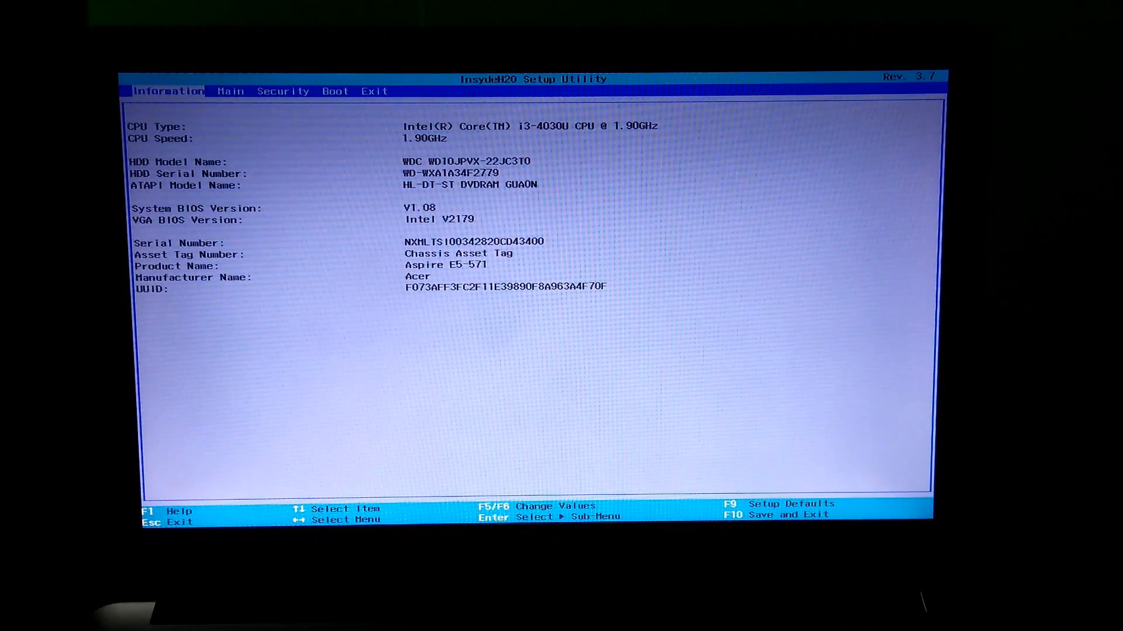
- On the Boot page, move the SanDisk Cruzer Blade USB to position 1 and save with F10
click(335, 91)
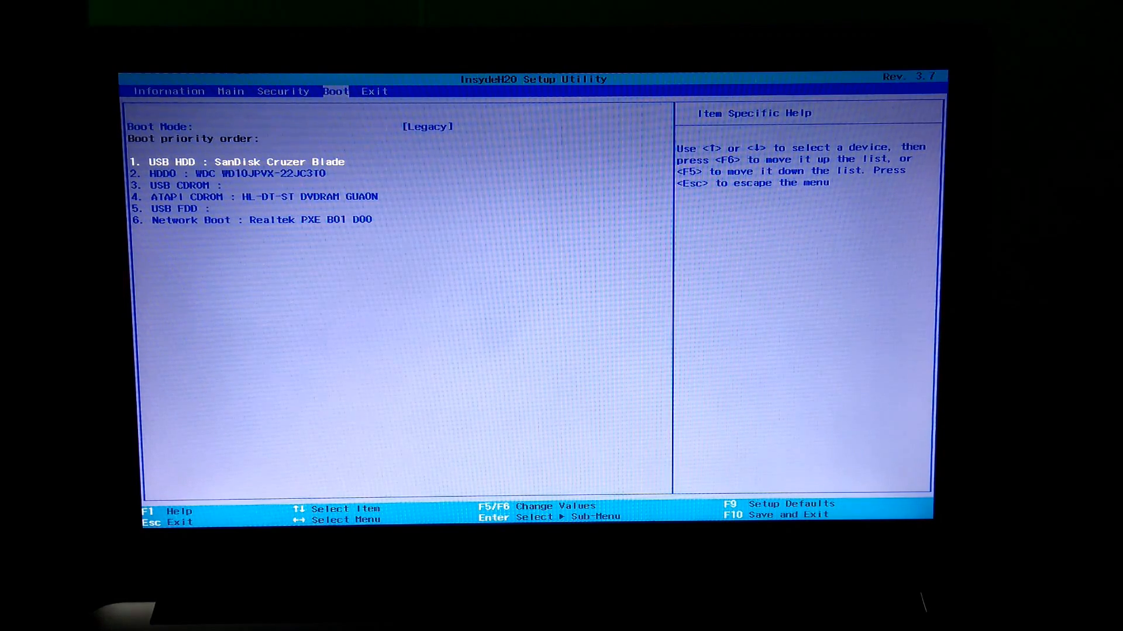
key(F5)
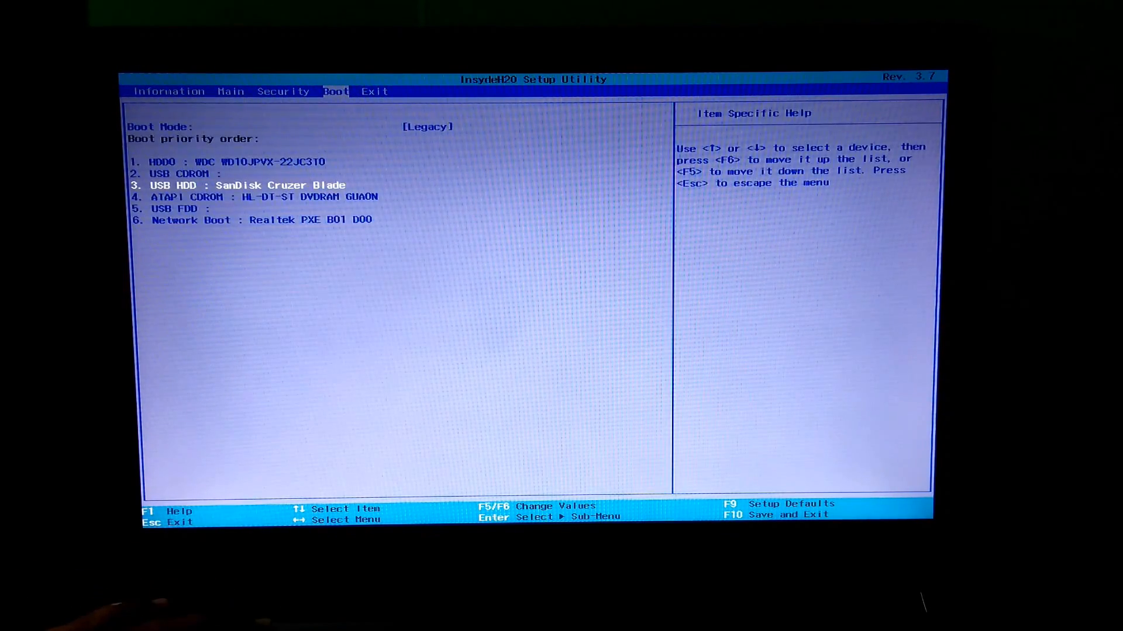
key(F6)
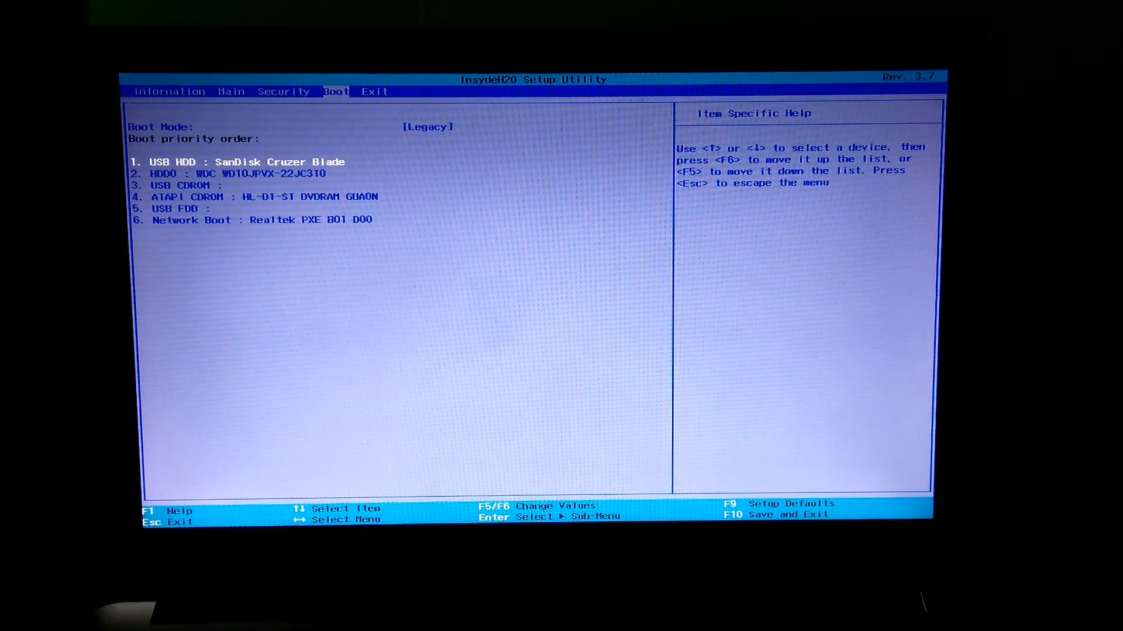
key(F10)
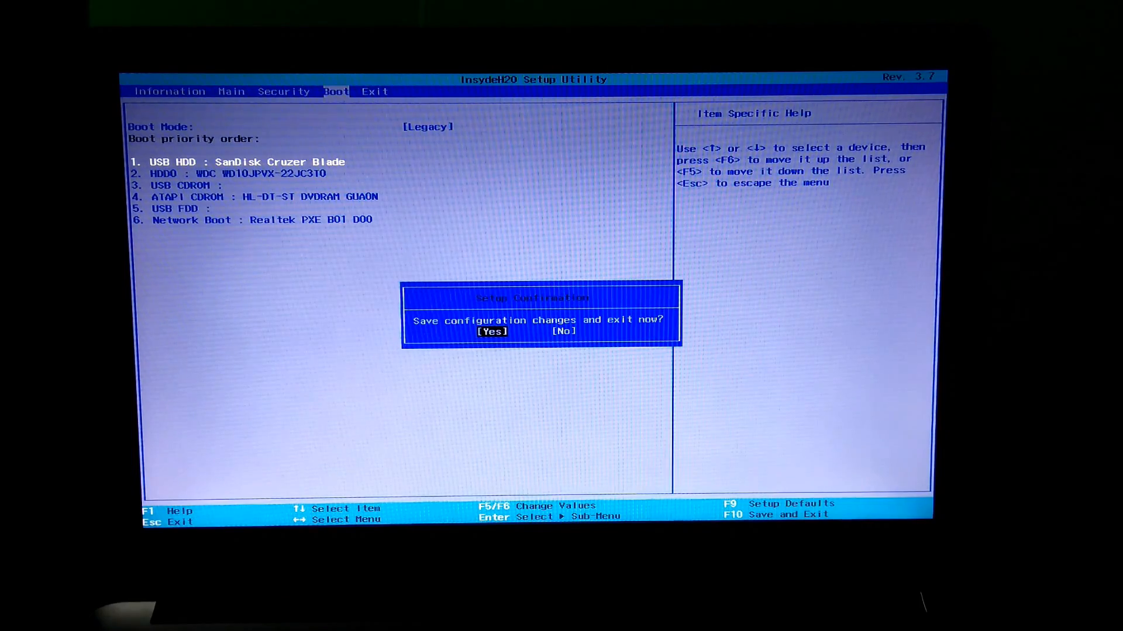